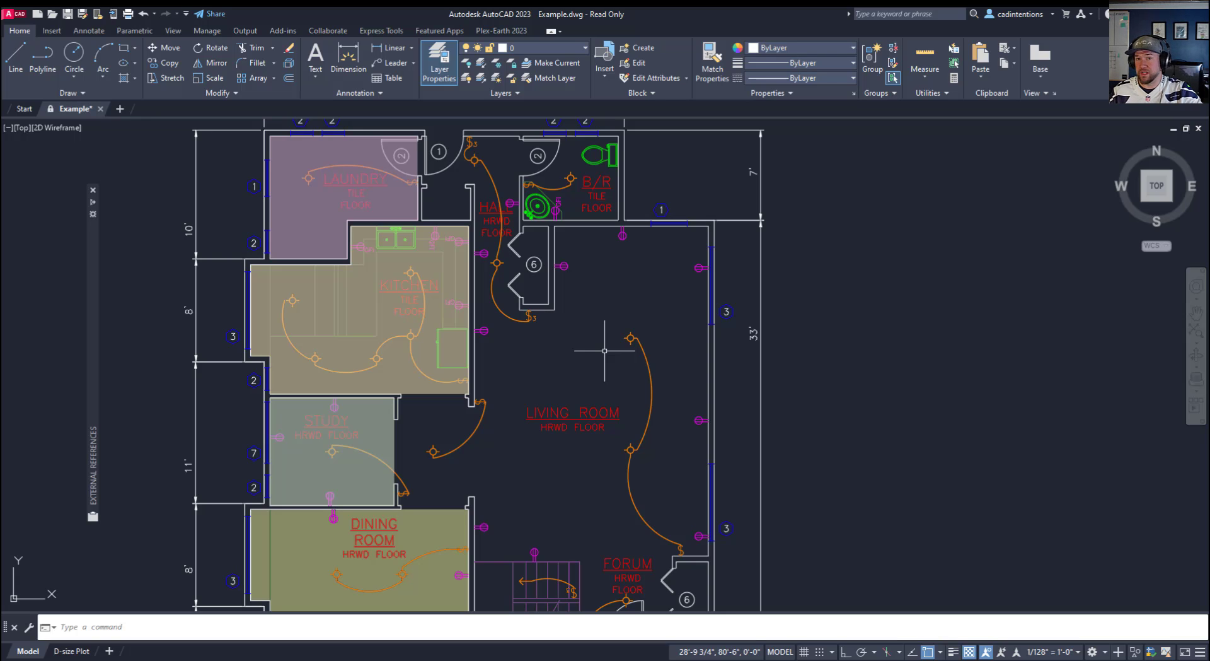
mouse_move(561, 356)
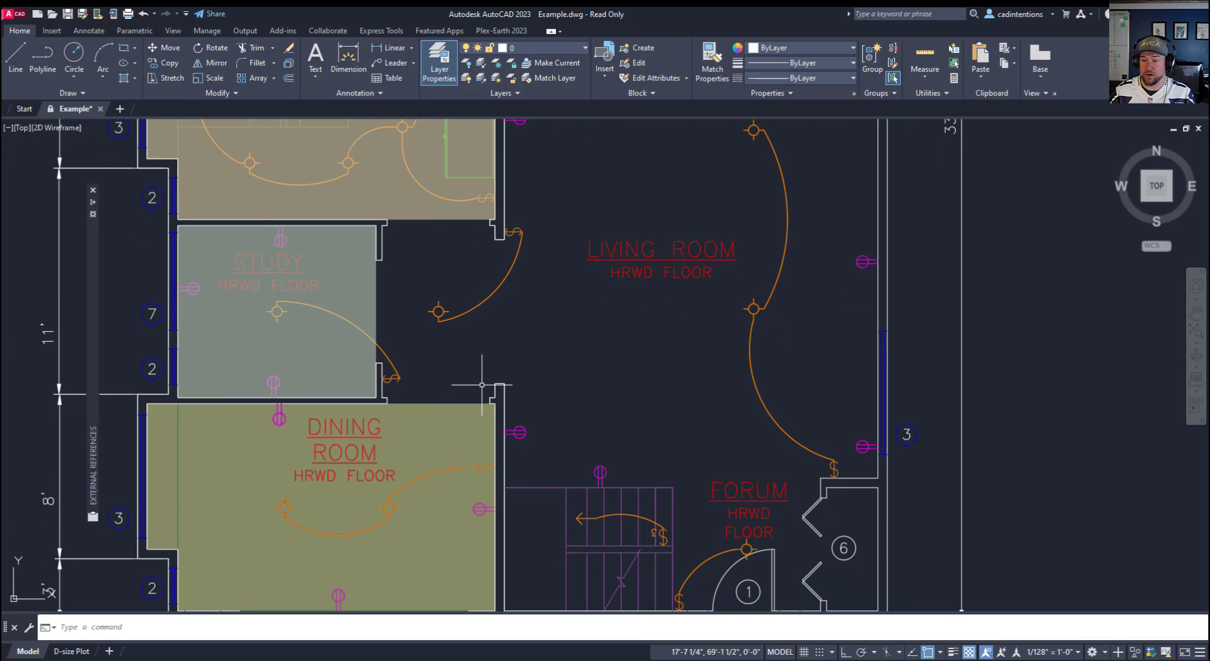
Send the Kitchen hatch to back so the KITCHEN TILE FLOOR label shows above it.
scroll("down", 3)
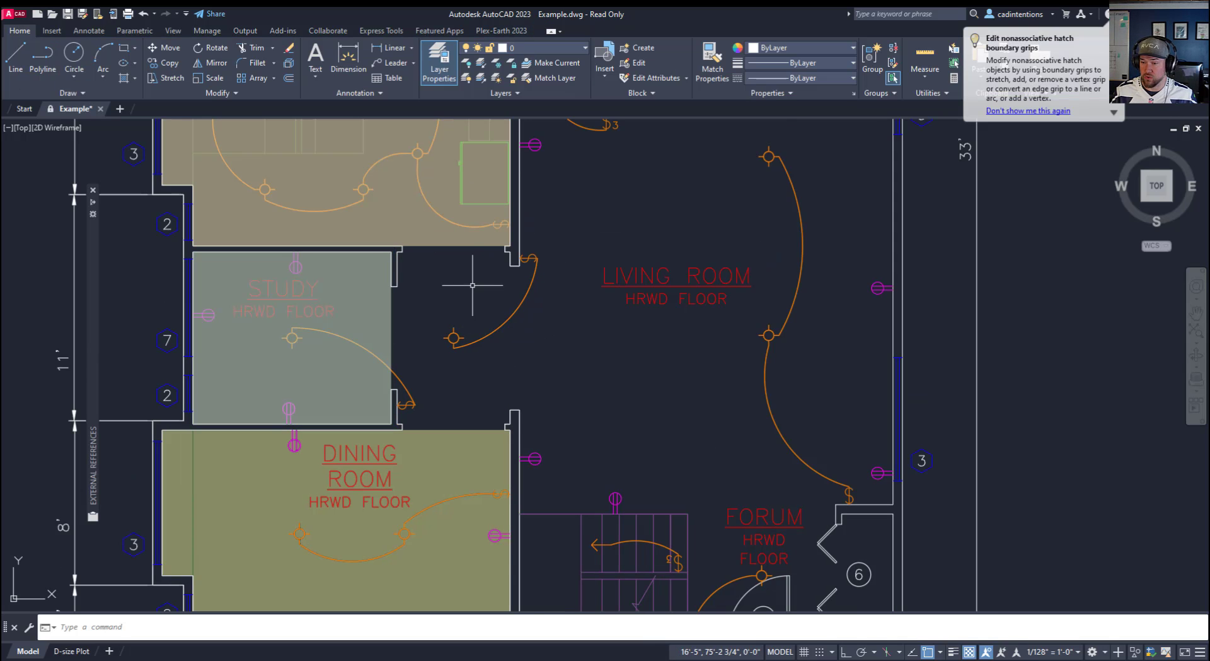
scroll("down", 3)
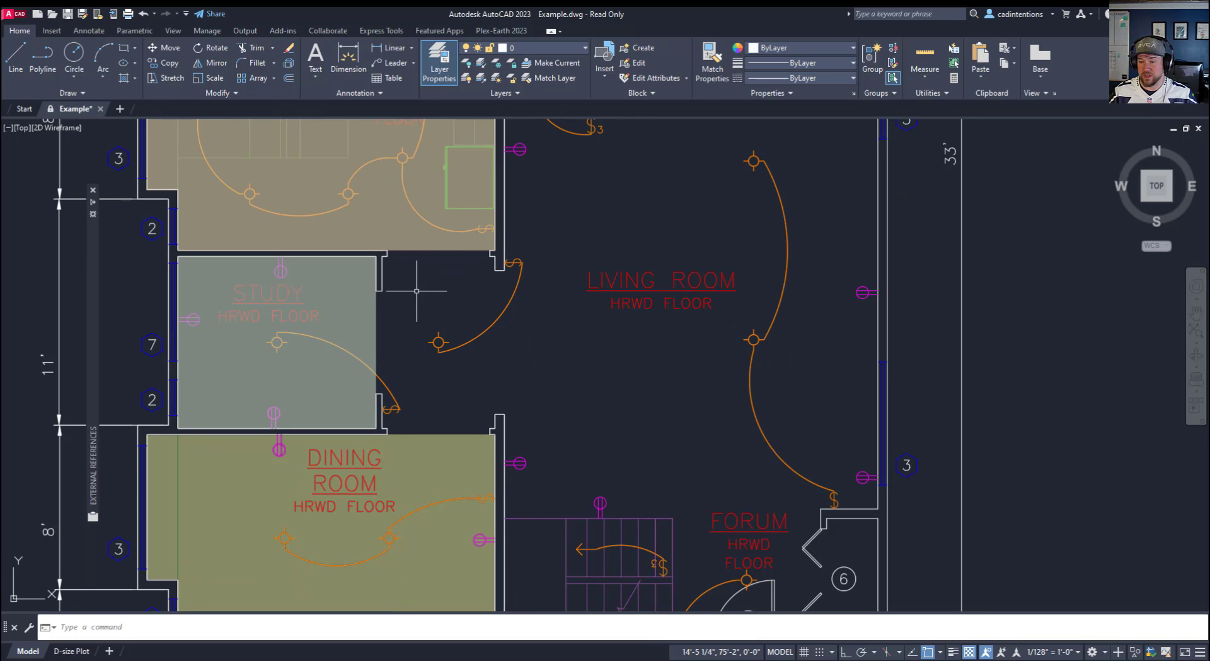
mouse_move(416, 343)
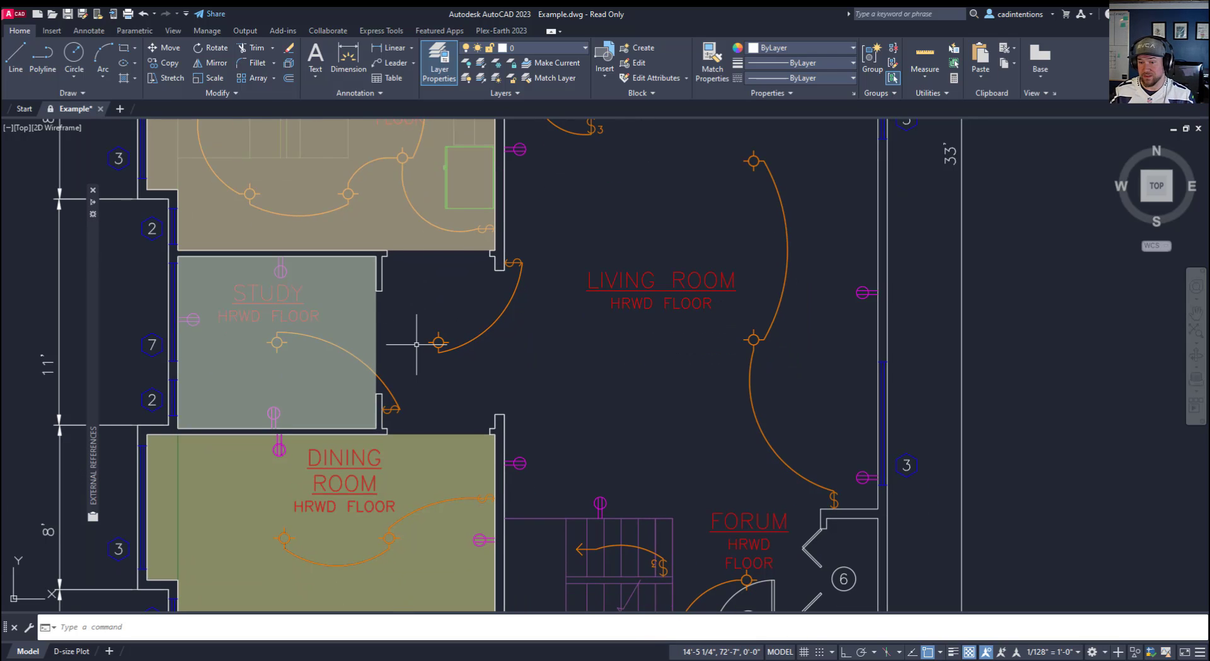
left_click(313, 327)
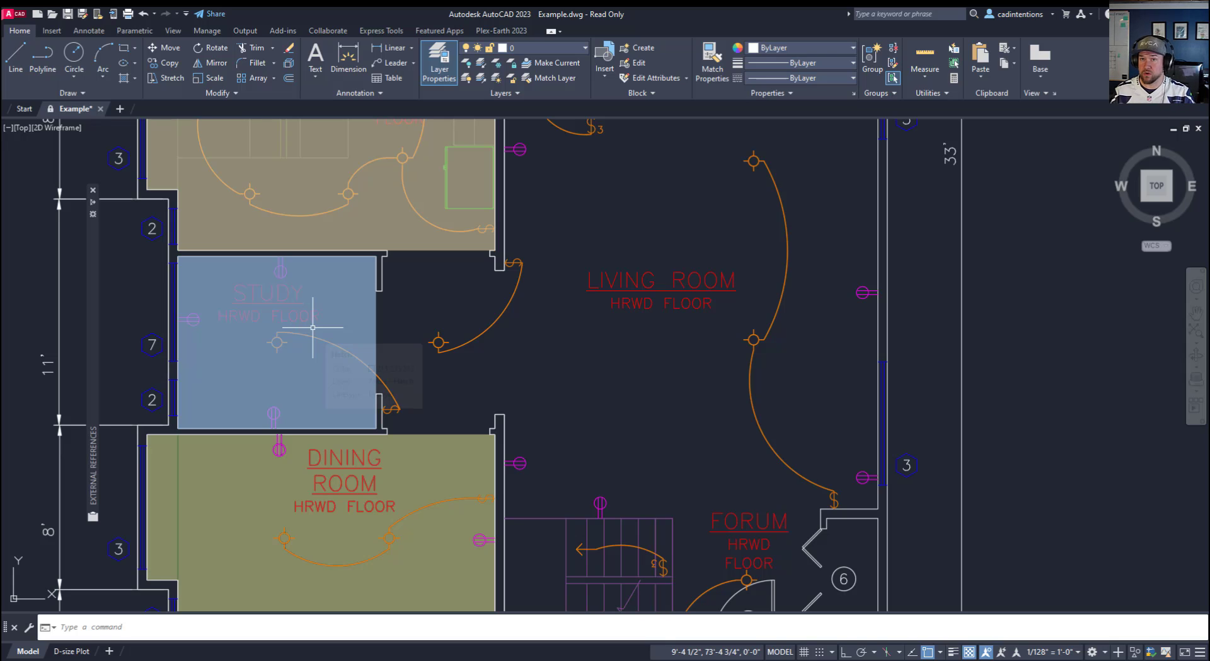
mouse_move(313, 328)
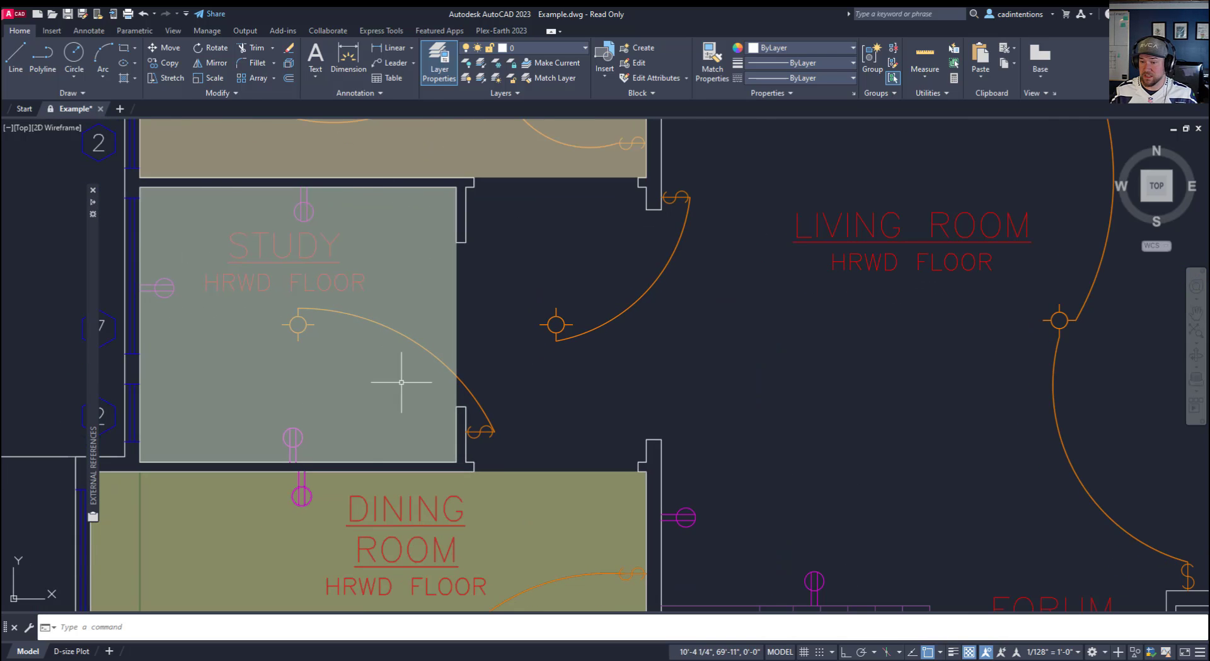
scroll("down", 3)
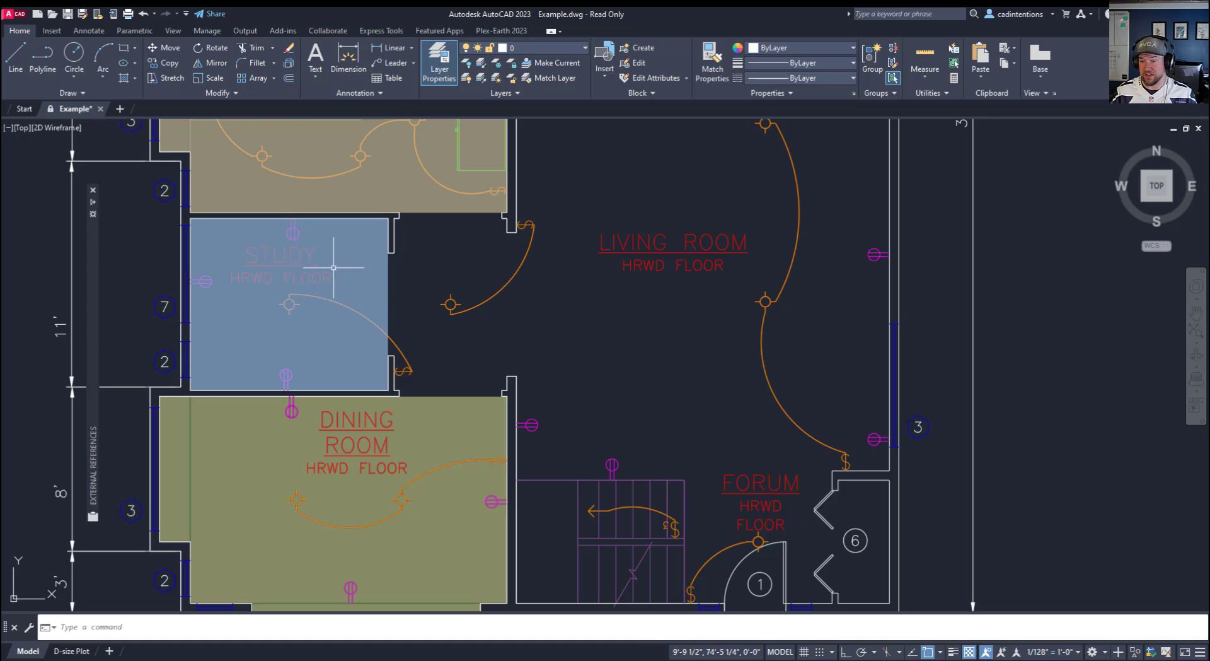
mouse_move(364, 268)
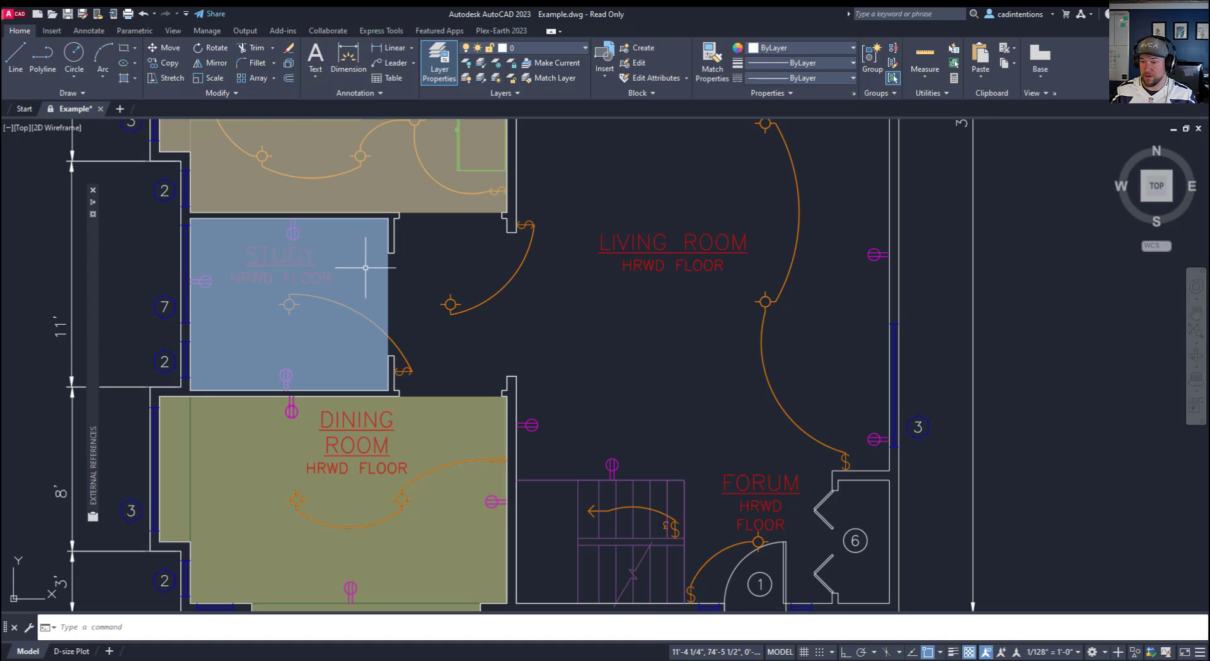
mouse_move(308, 333)
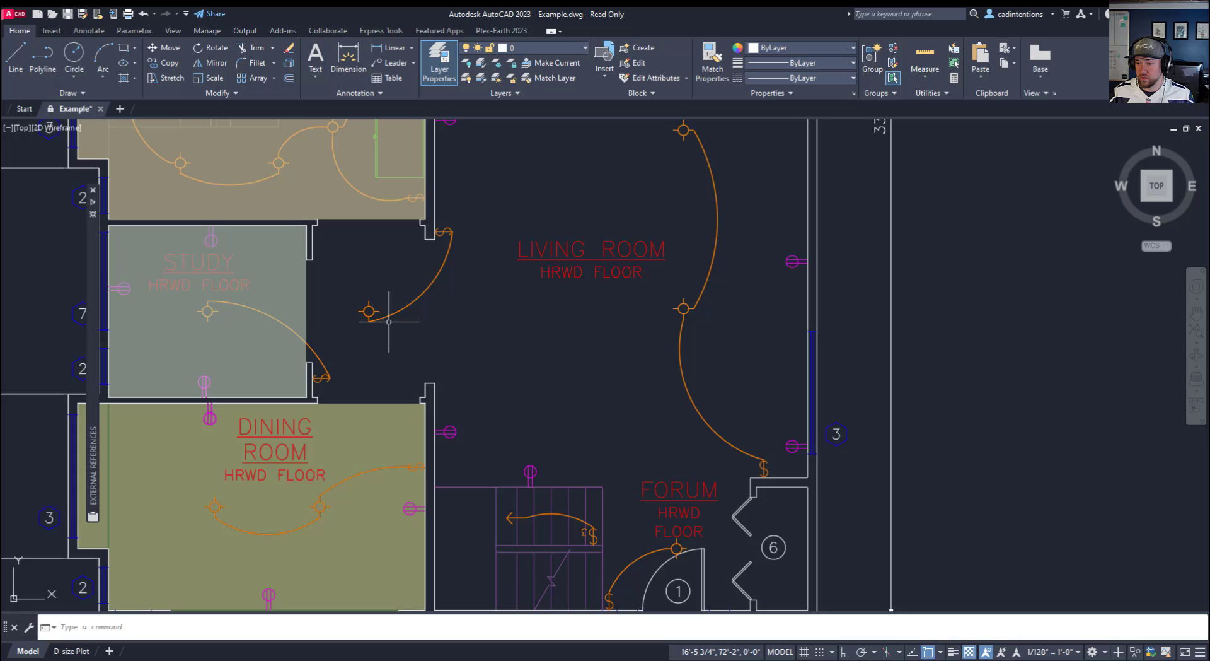
scroll("down", 3)
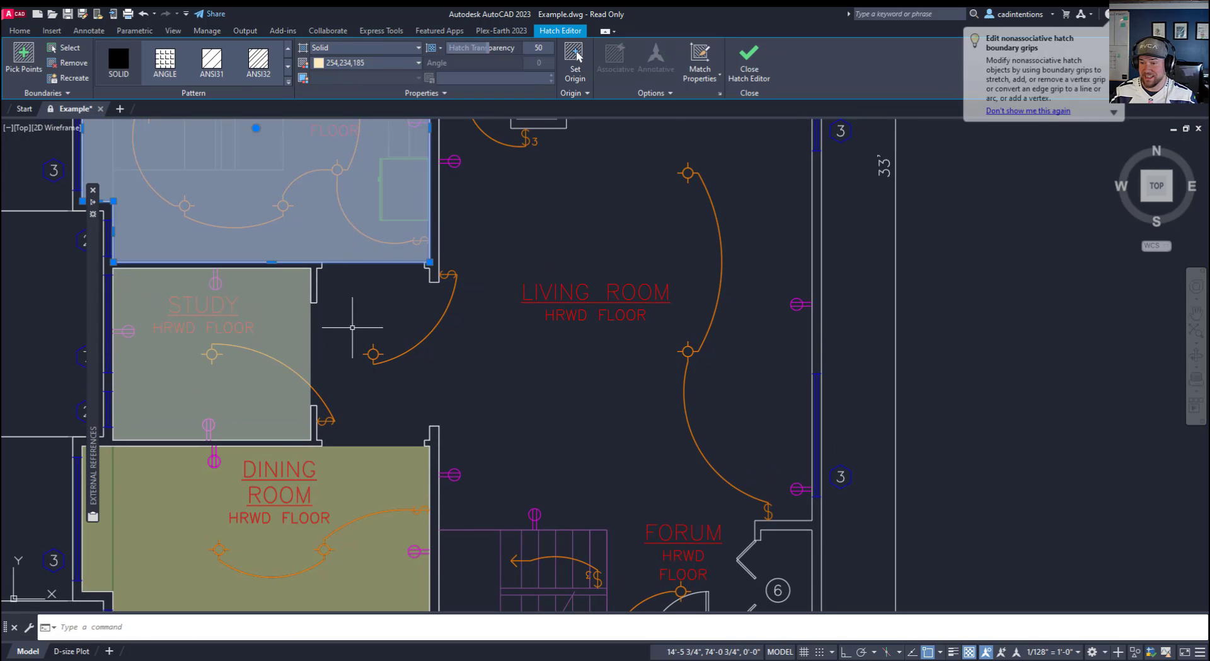
right_click(402, 332)
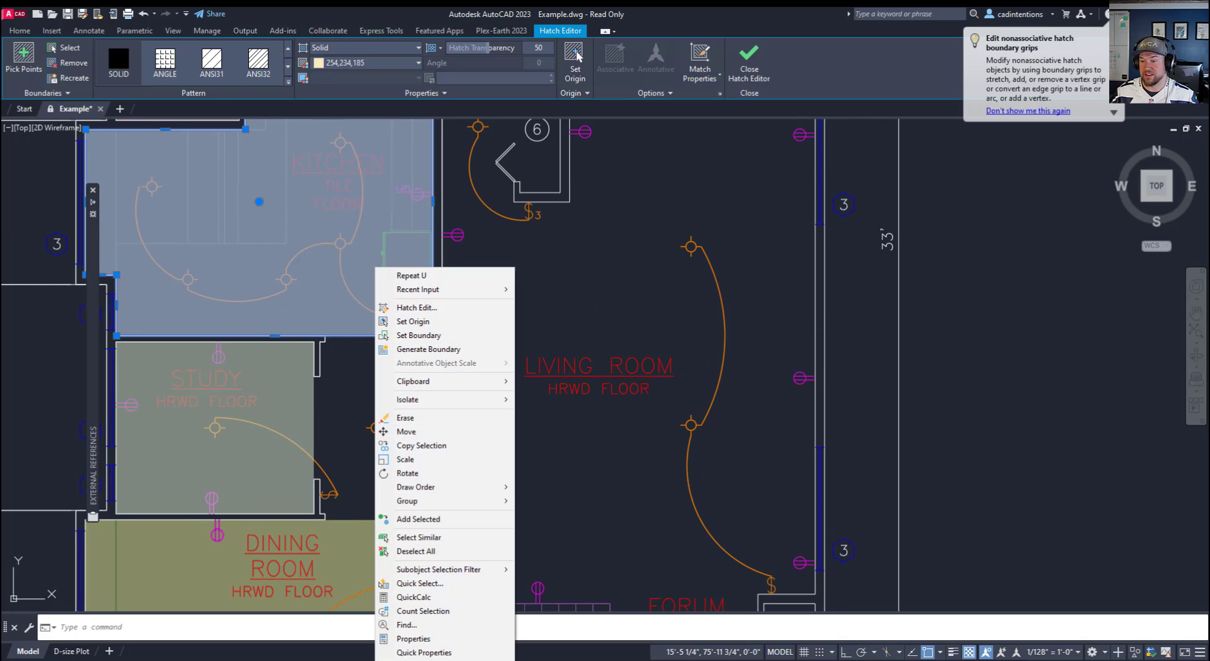
mouse_move(417, 486)
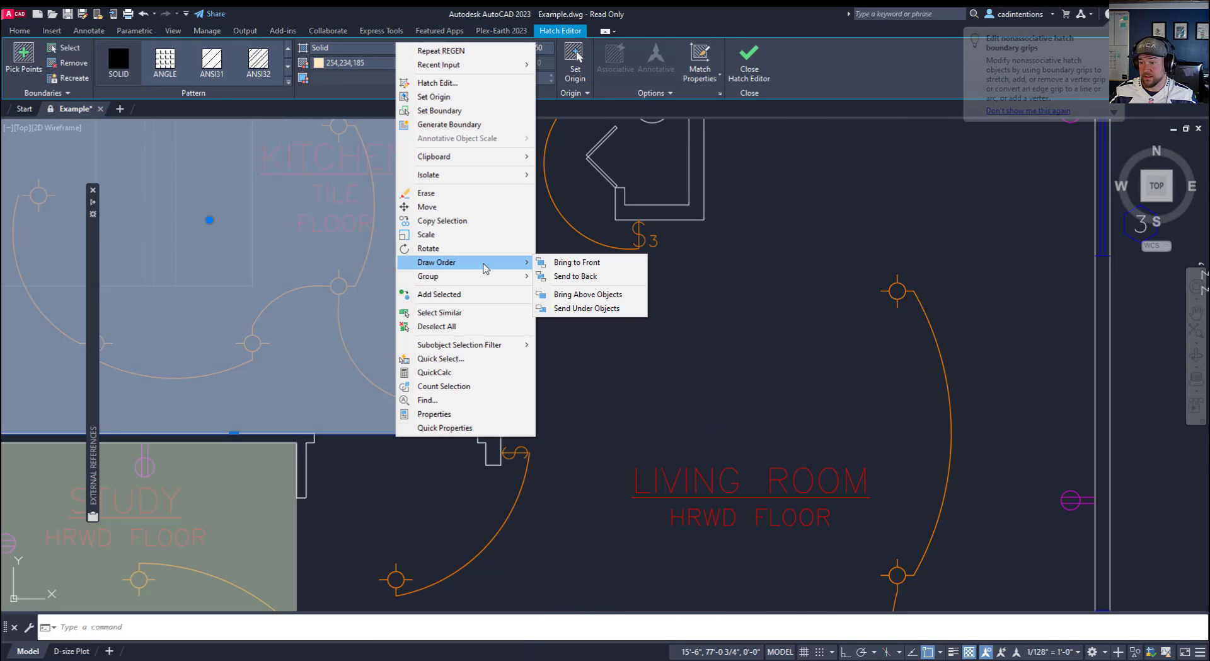
mouse_move(575, 276)
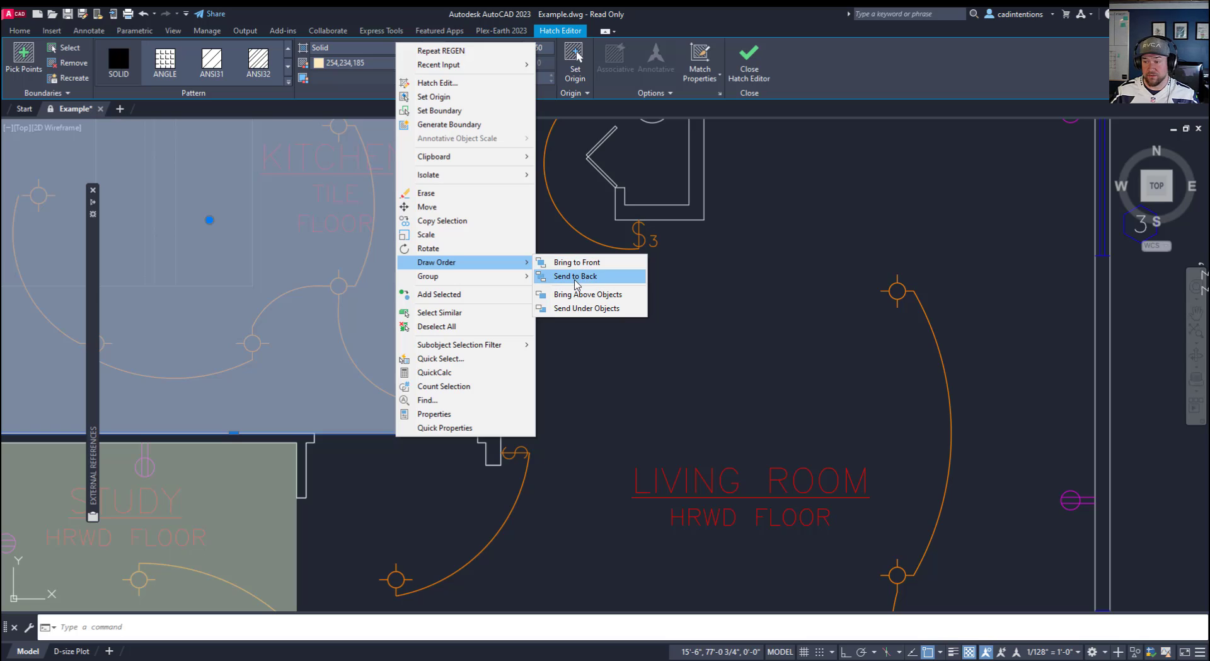
mouse_move(588, 294)
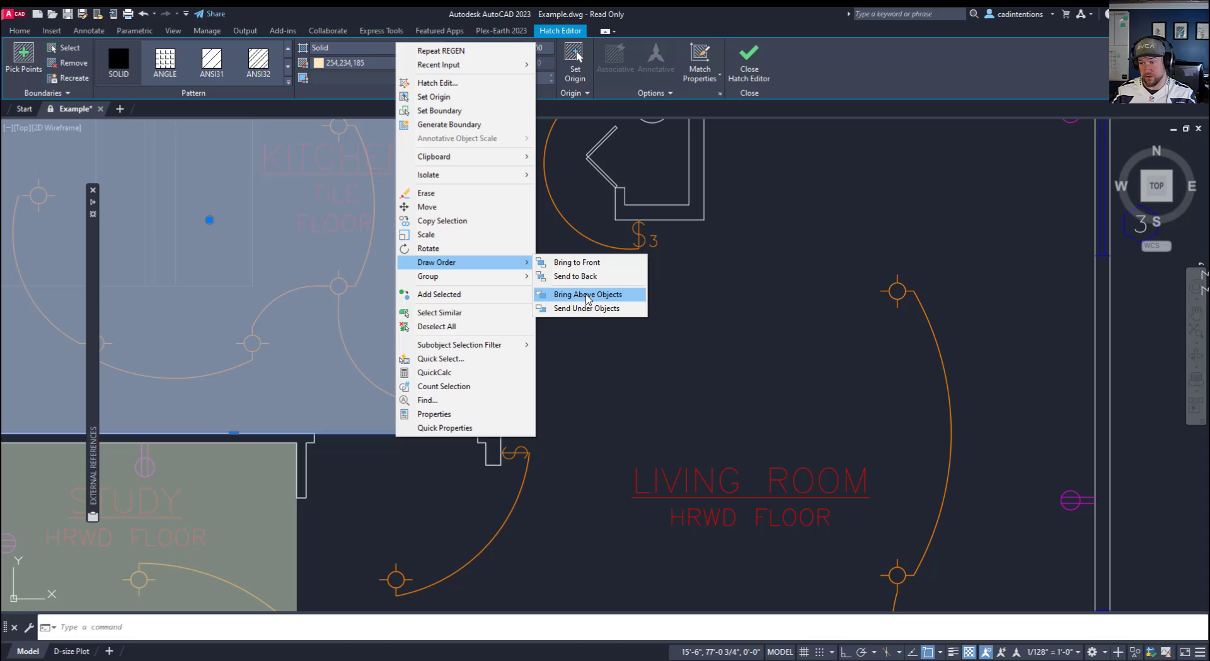
mouse_move(586, 308)
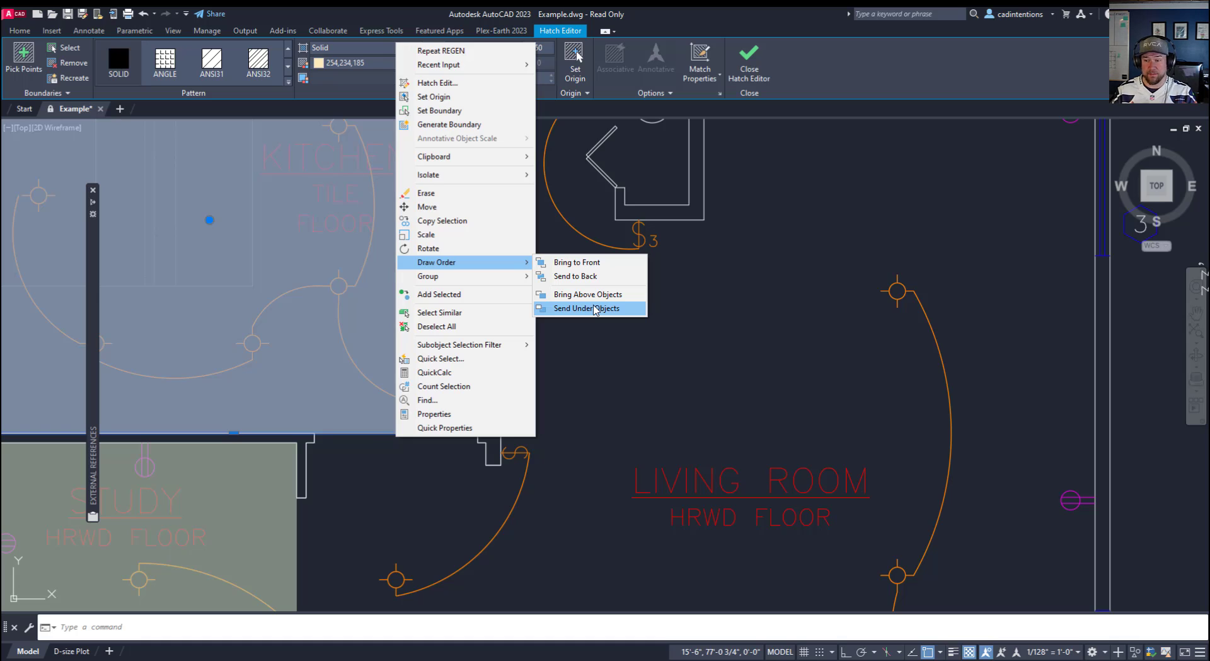
mouse_move(589, 275)
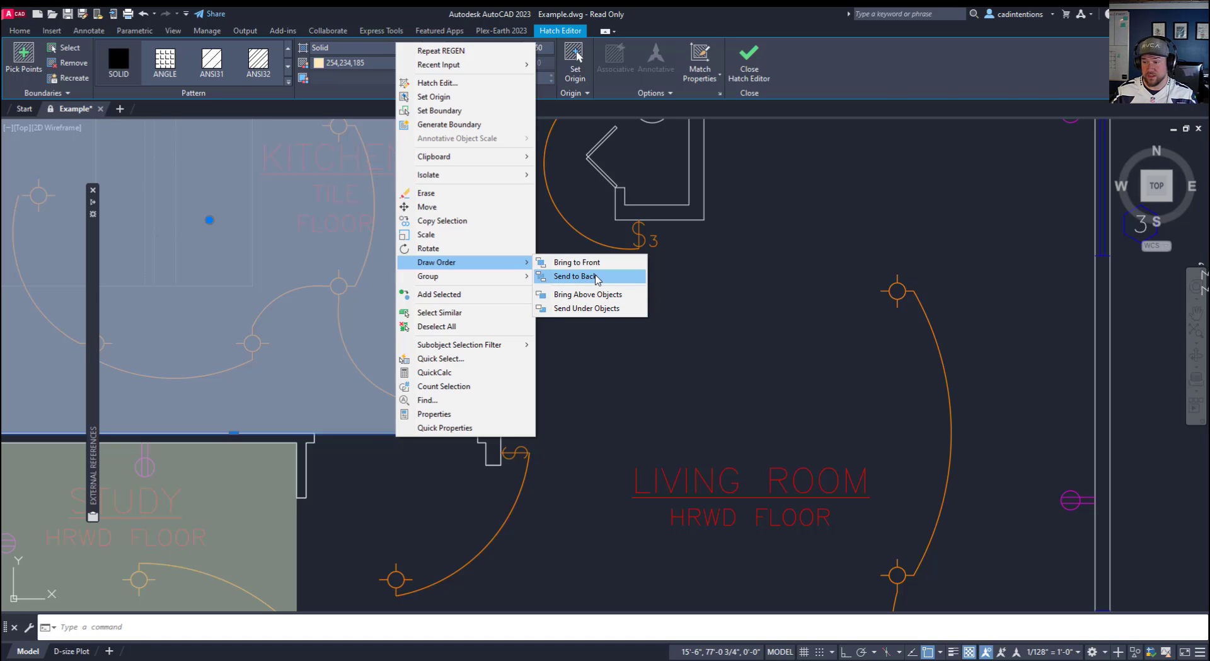
left_click(575, 276)
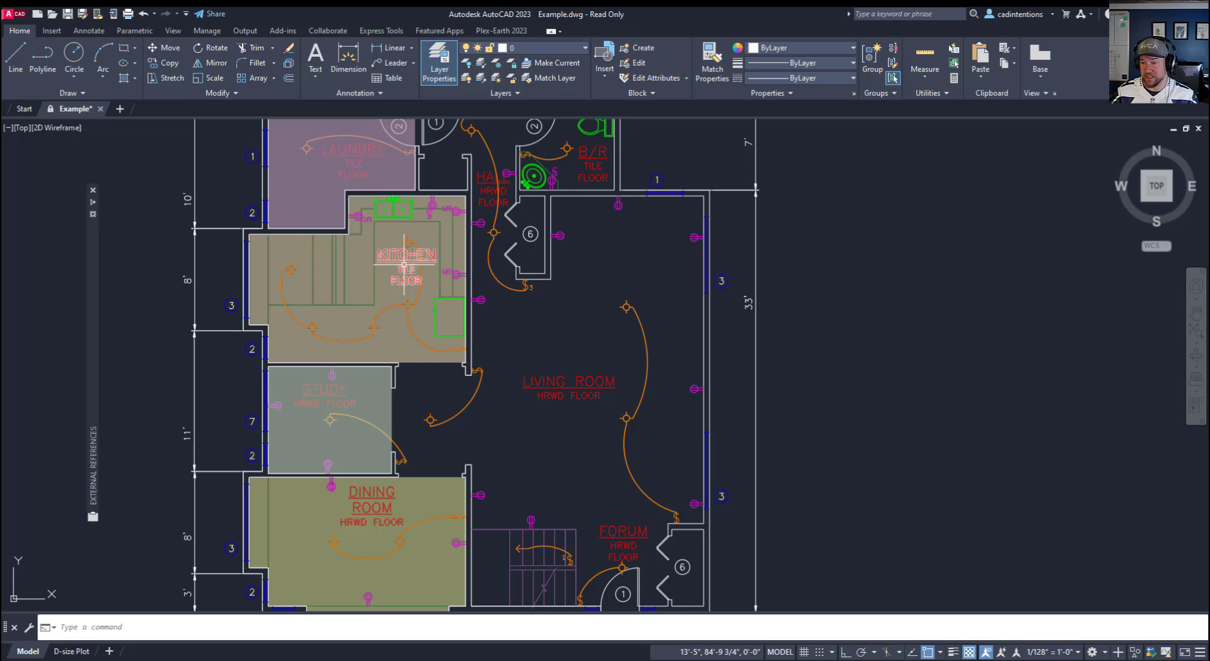
mouse_move(400, 301)
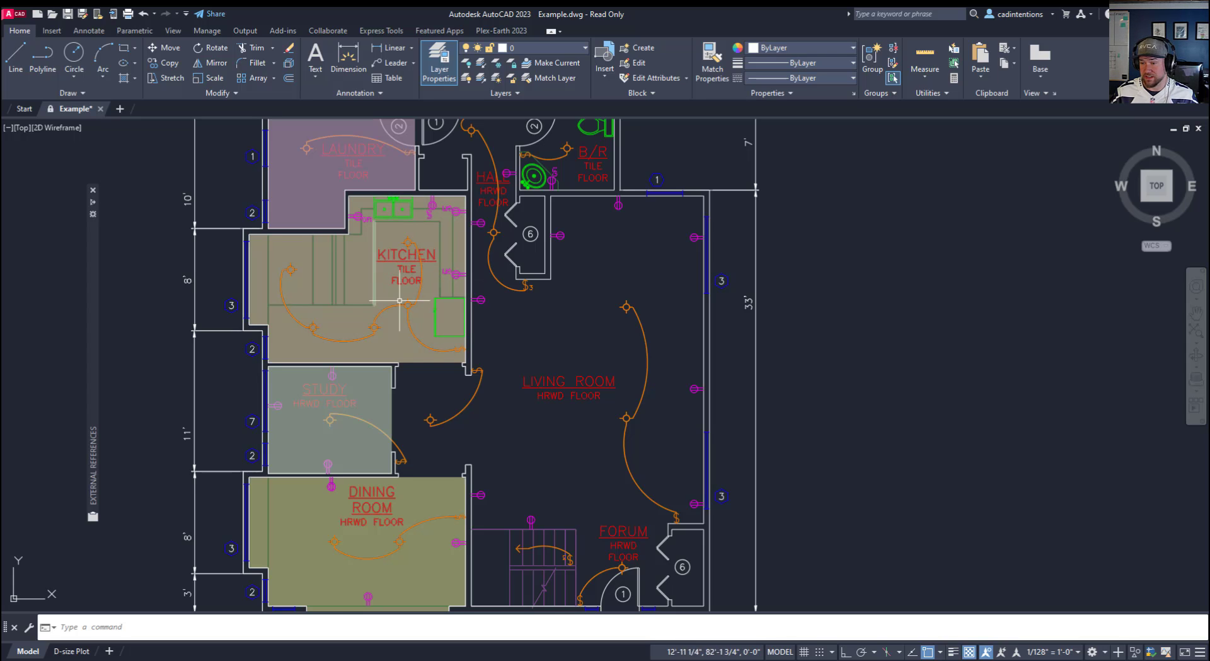
mouse_move(408, 330)
type("TEXTTOFRONT")
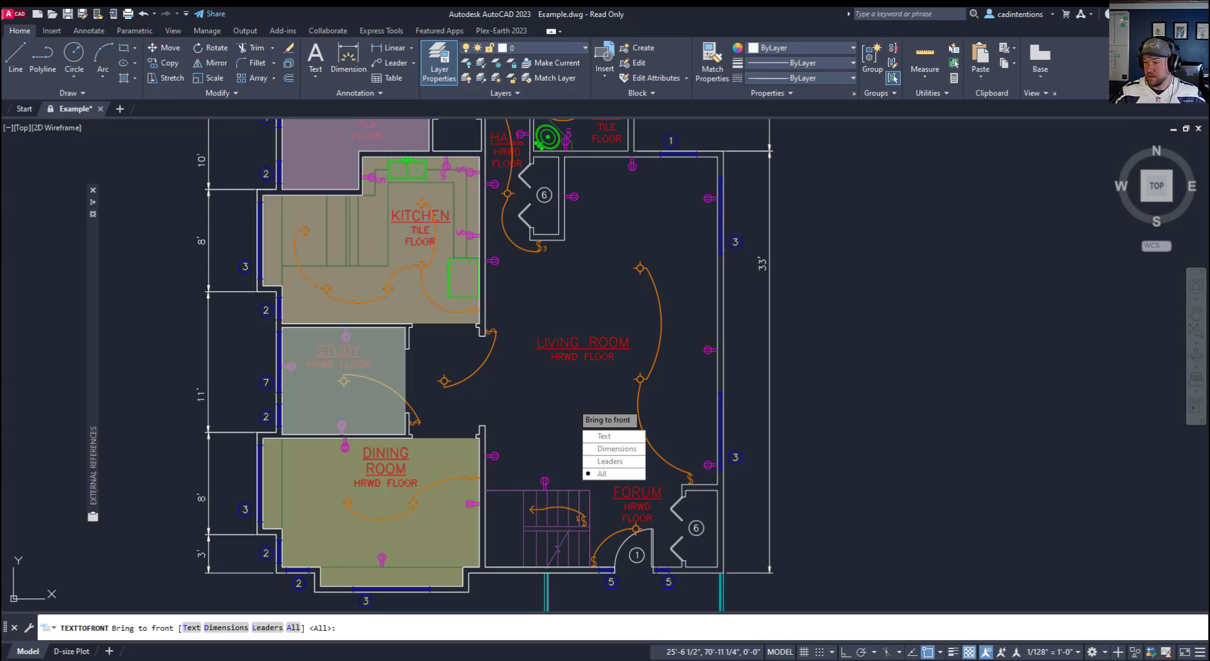
mouse_move(616, 448)
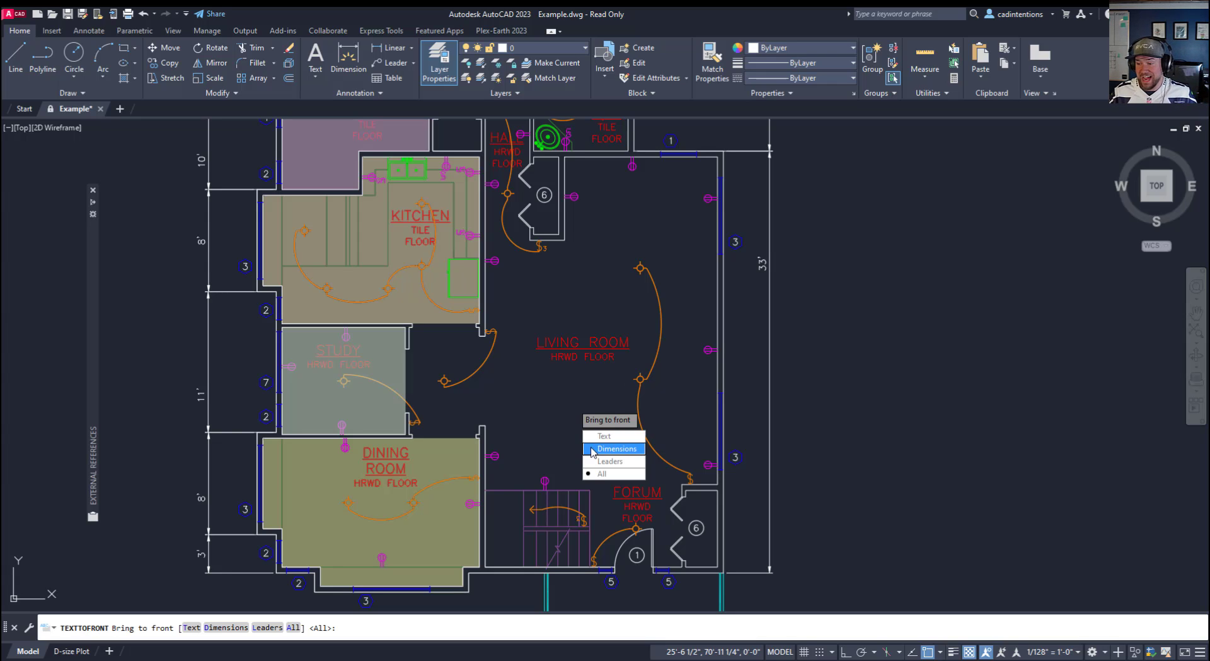
mouse_move(616, 448)
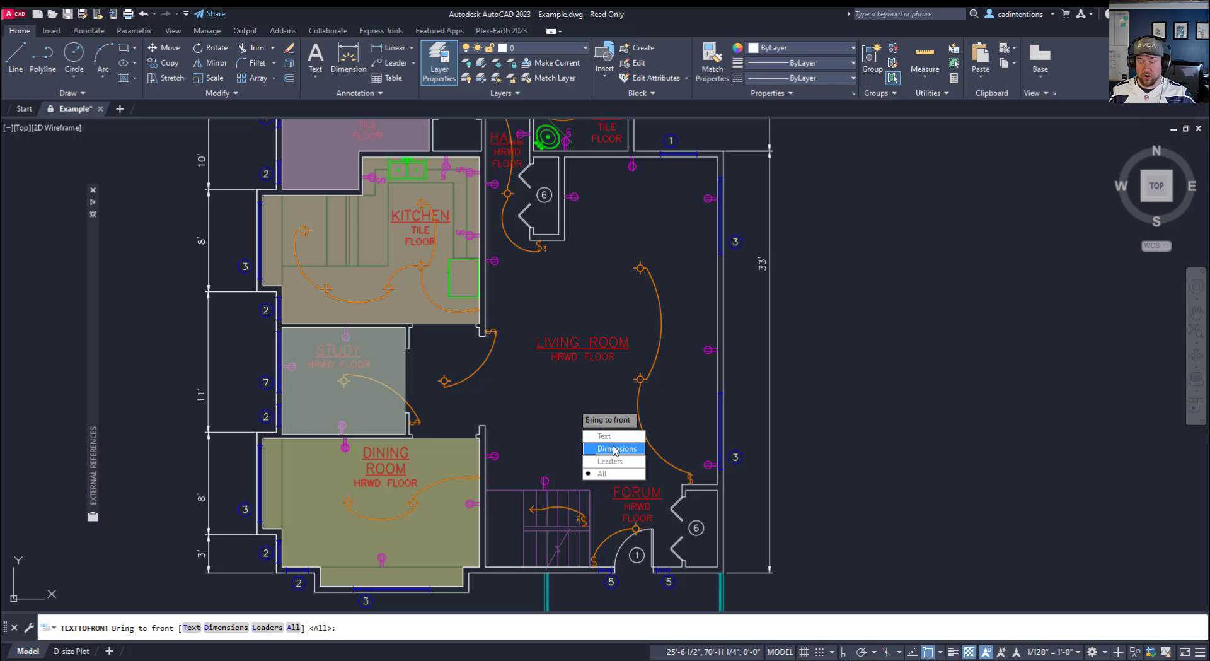
mouse_move(609, 461)
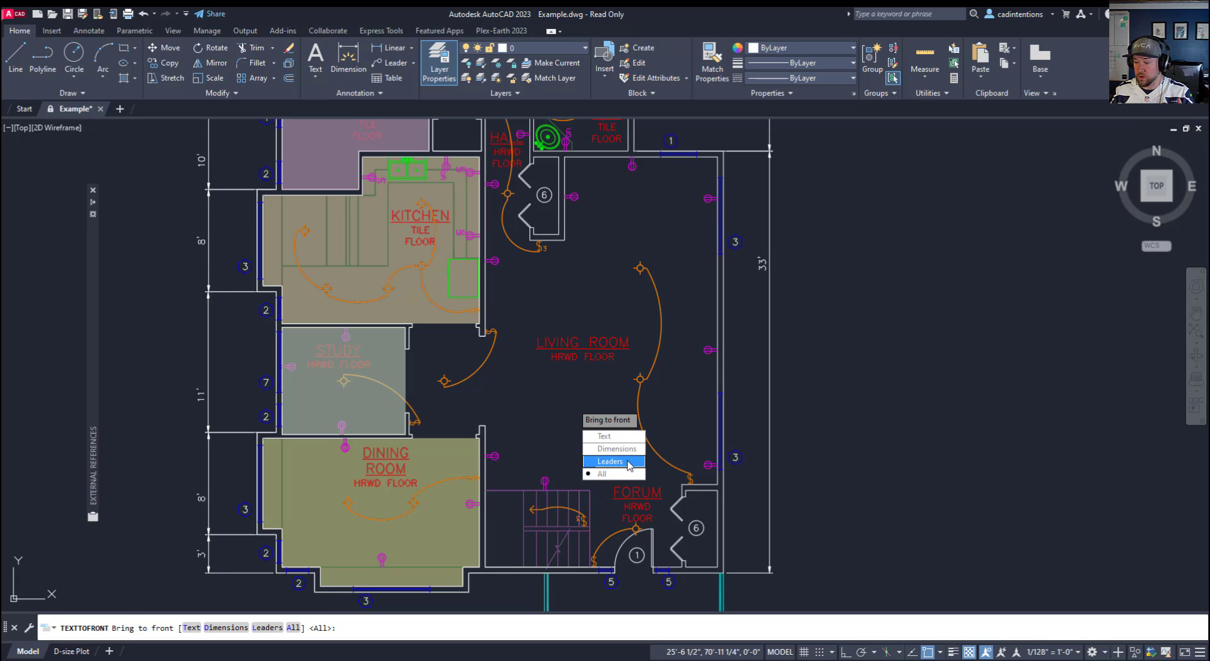
mouse_move(618, 473)
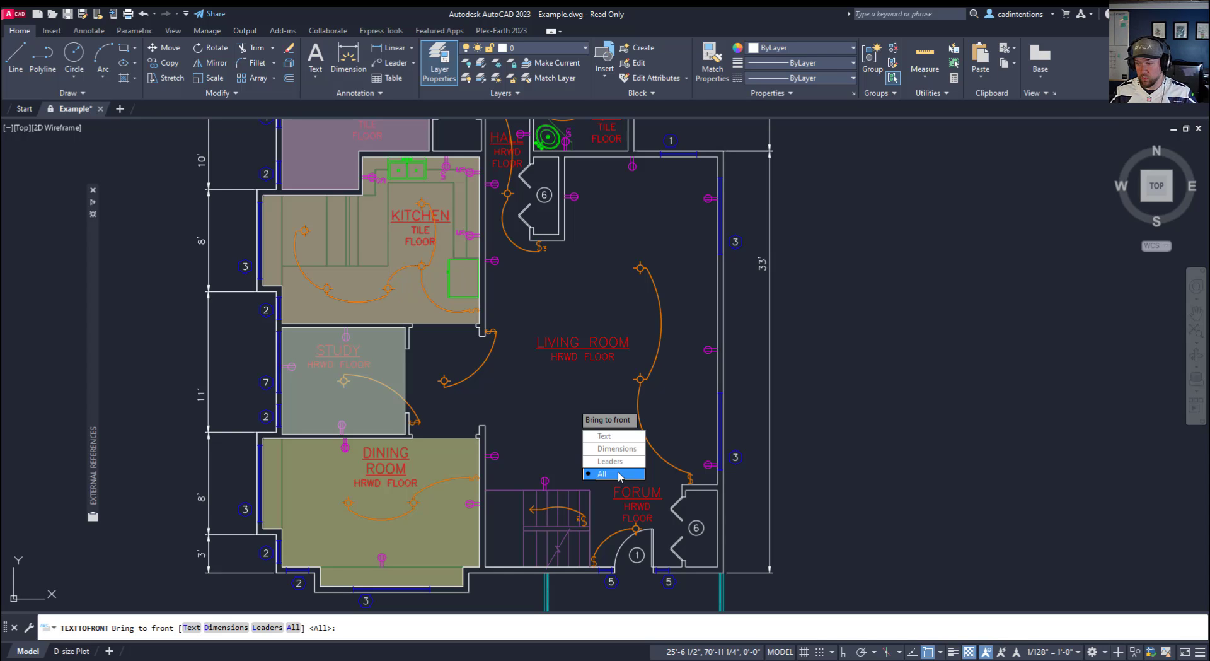
Choose the All option of TEXTTOFRONT to bring text, dimensions and leaders forward.
left_click(602, 473)
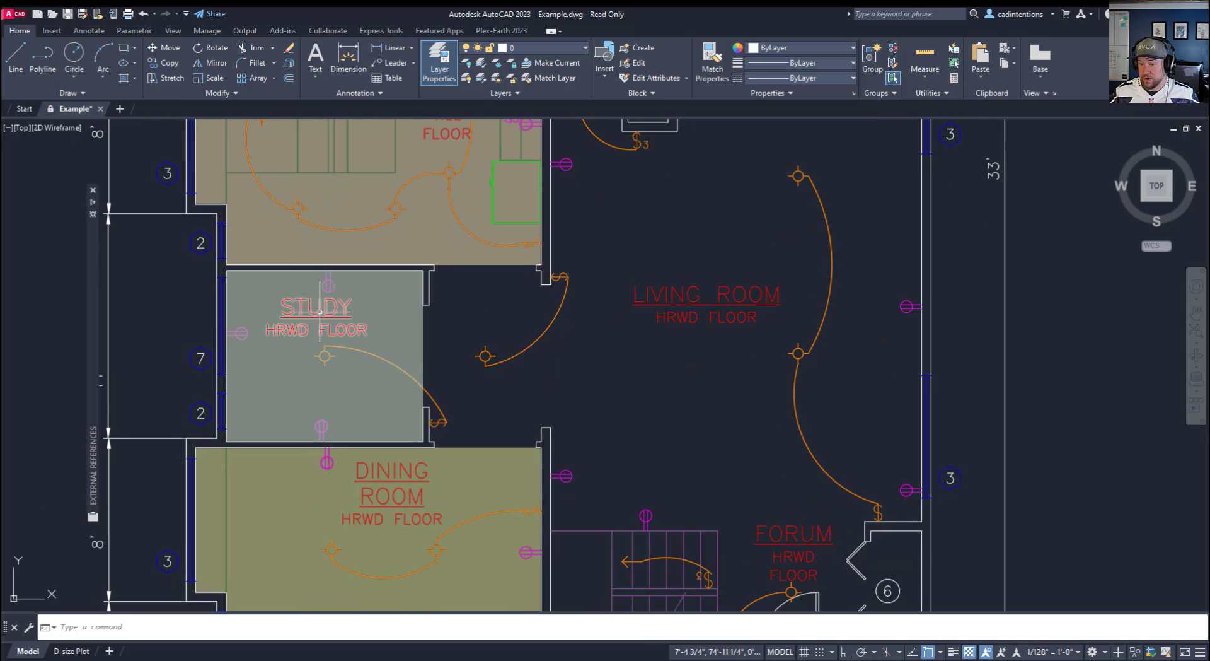
mouse_move(388, 301)
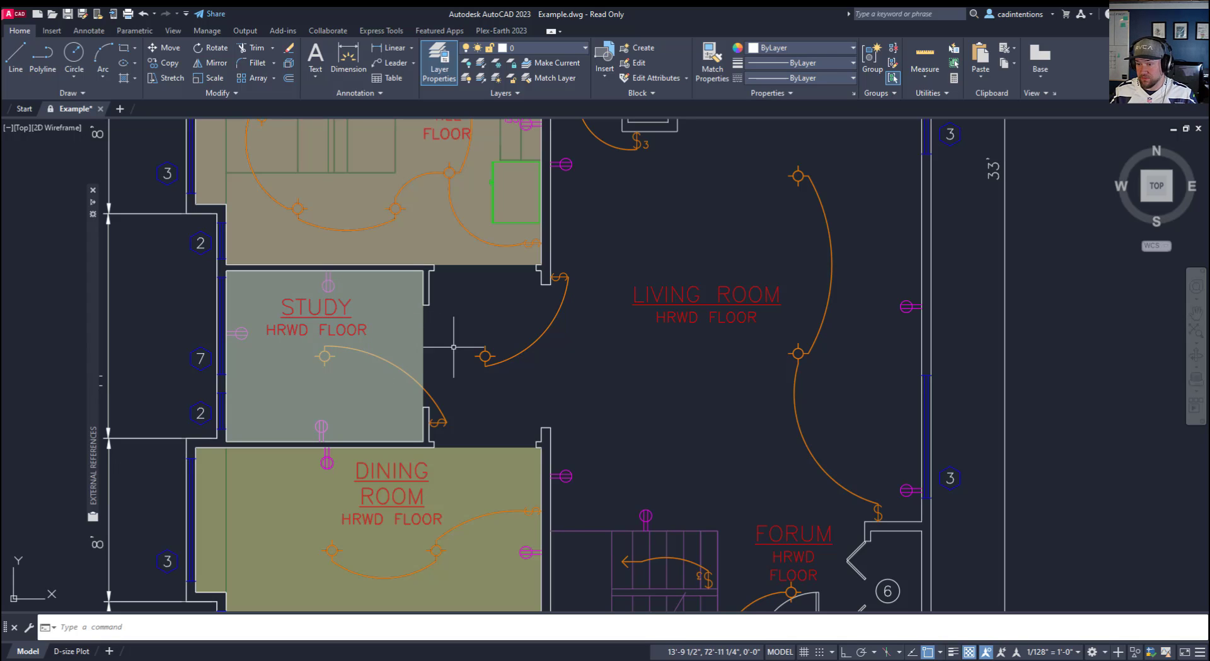
mouse_move(654, 373)
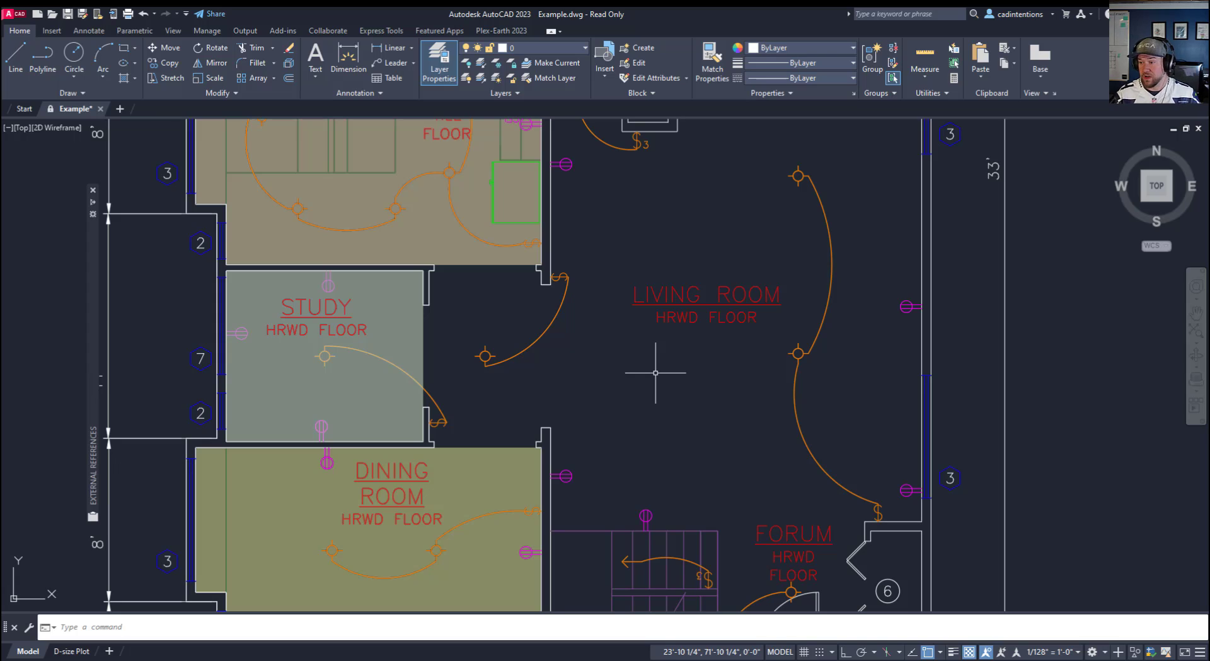
type("ha")
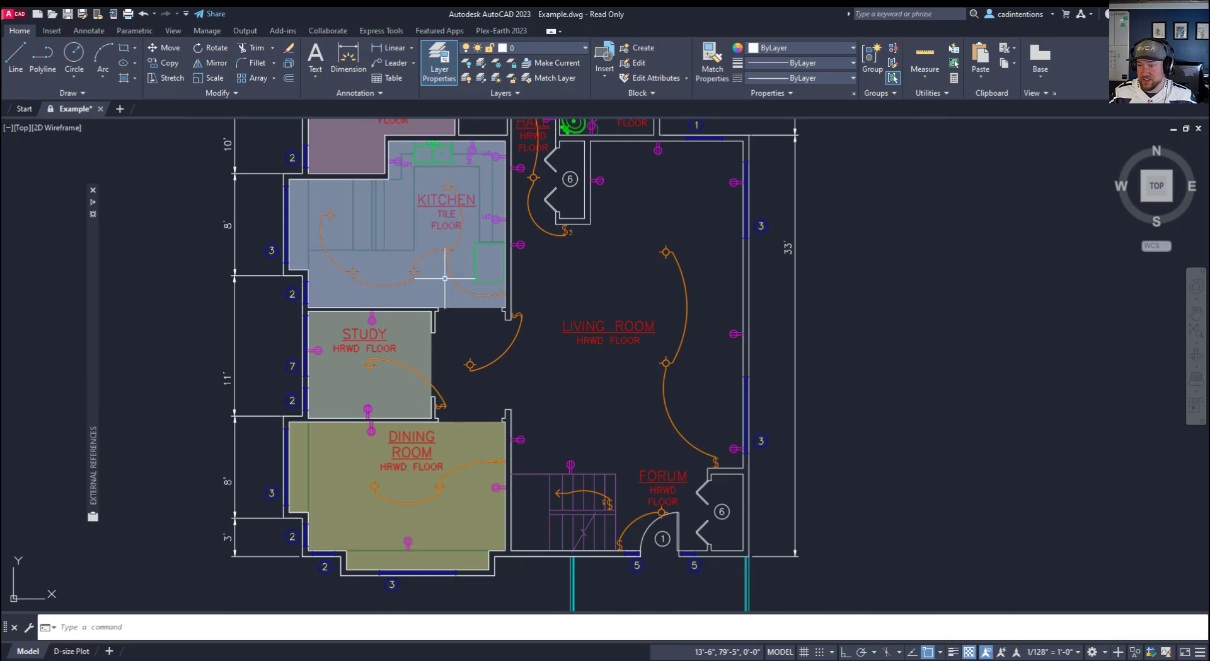
scroll("down", 3)
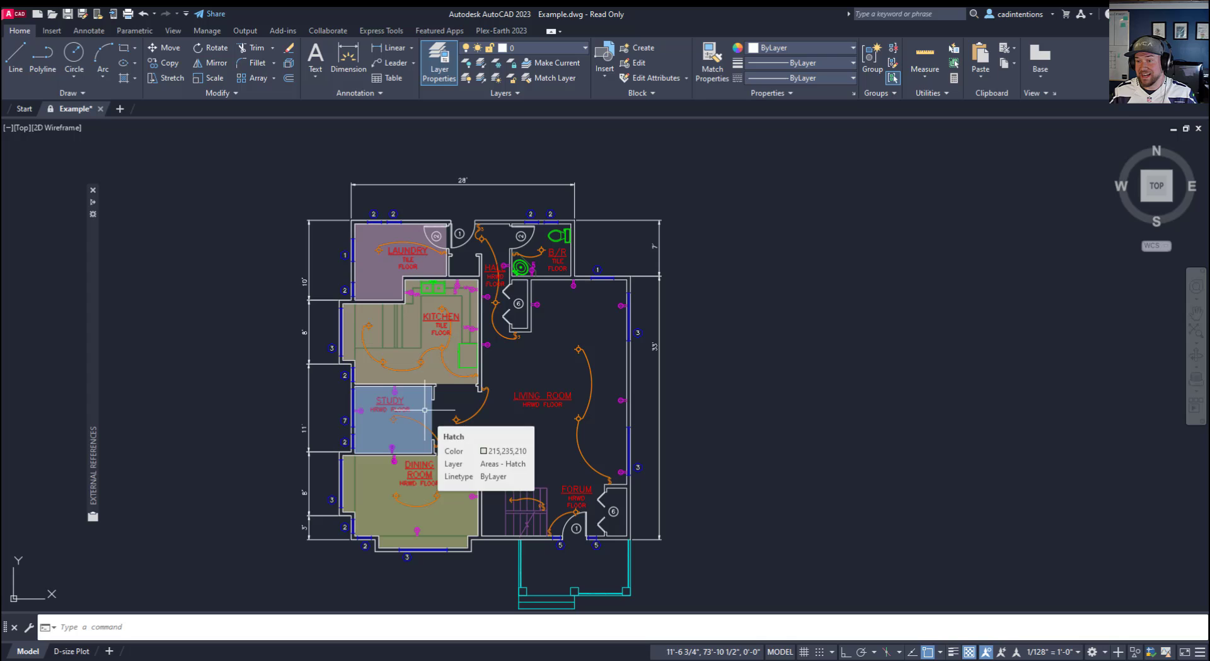
mouse_move(705, 383)
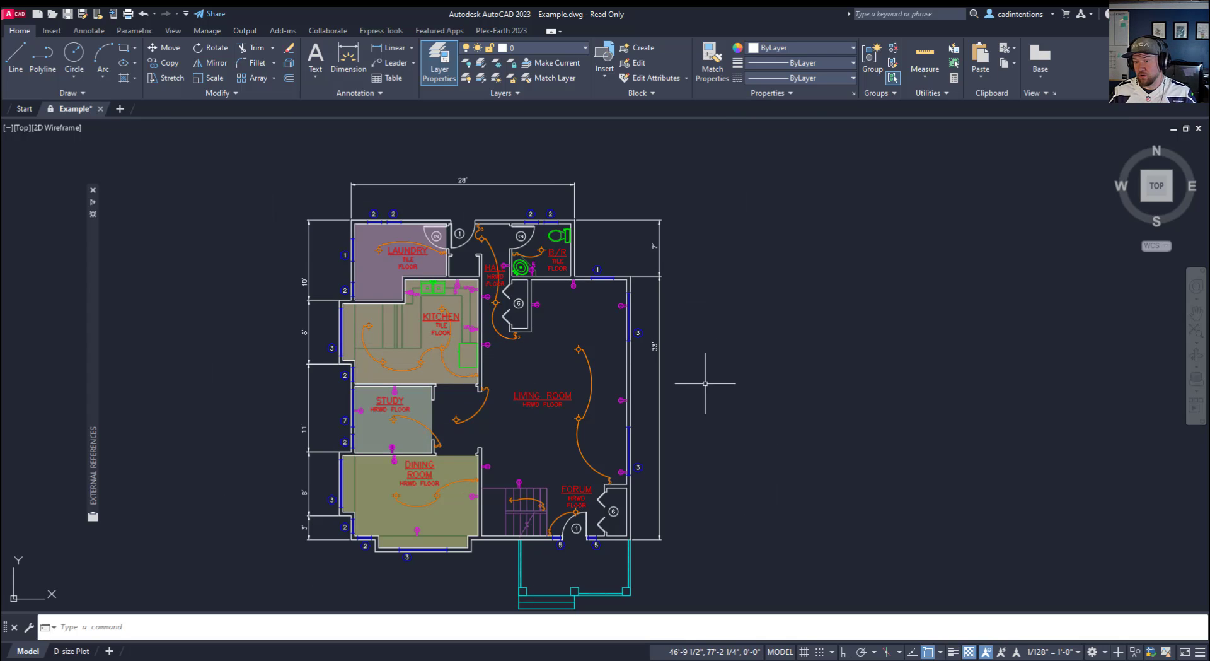
mouse_move(724, 379)
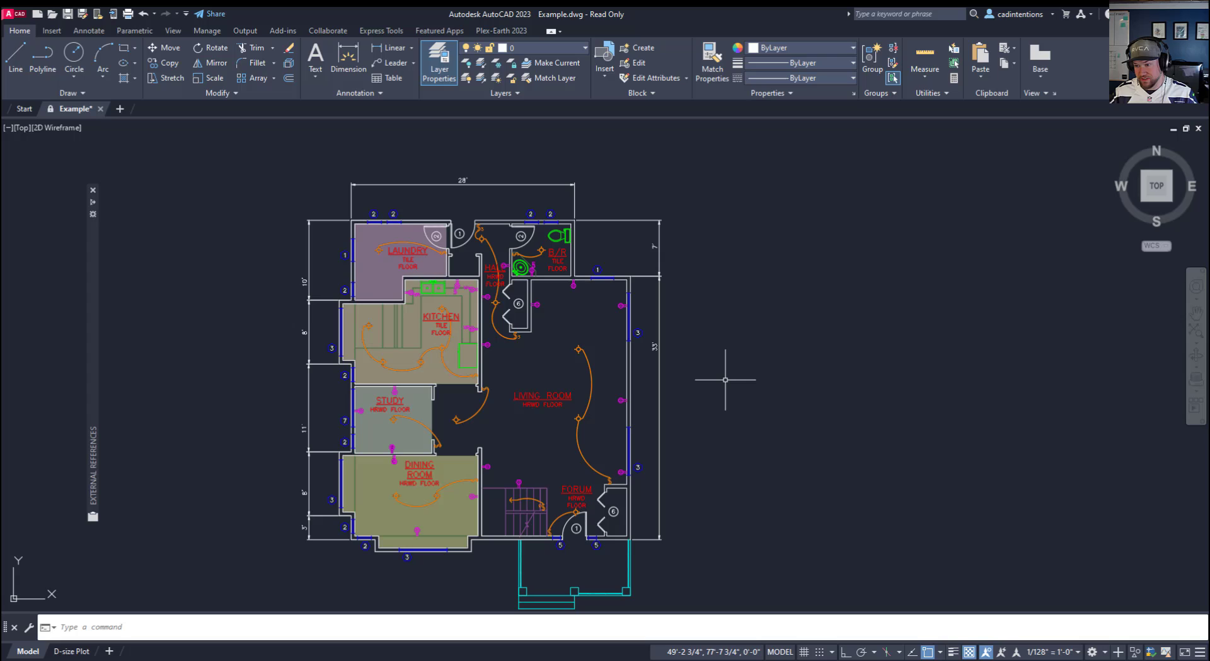
scroll("down", 3)
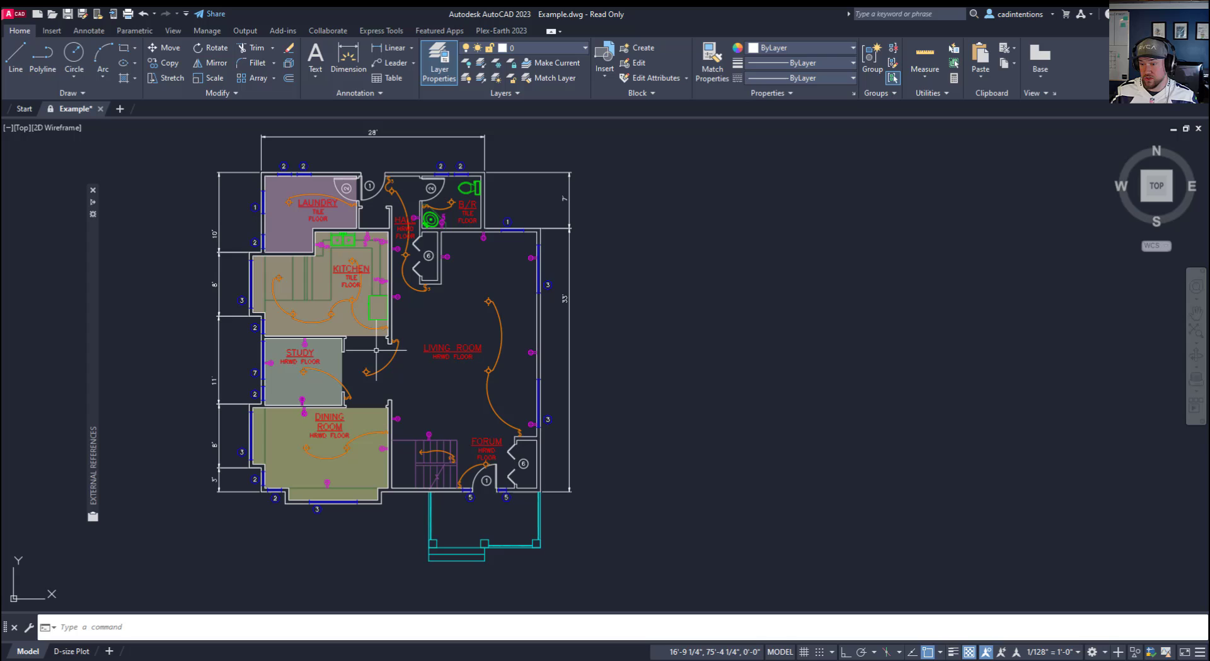
mouse_move(372, 340)
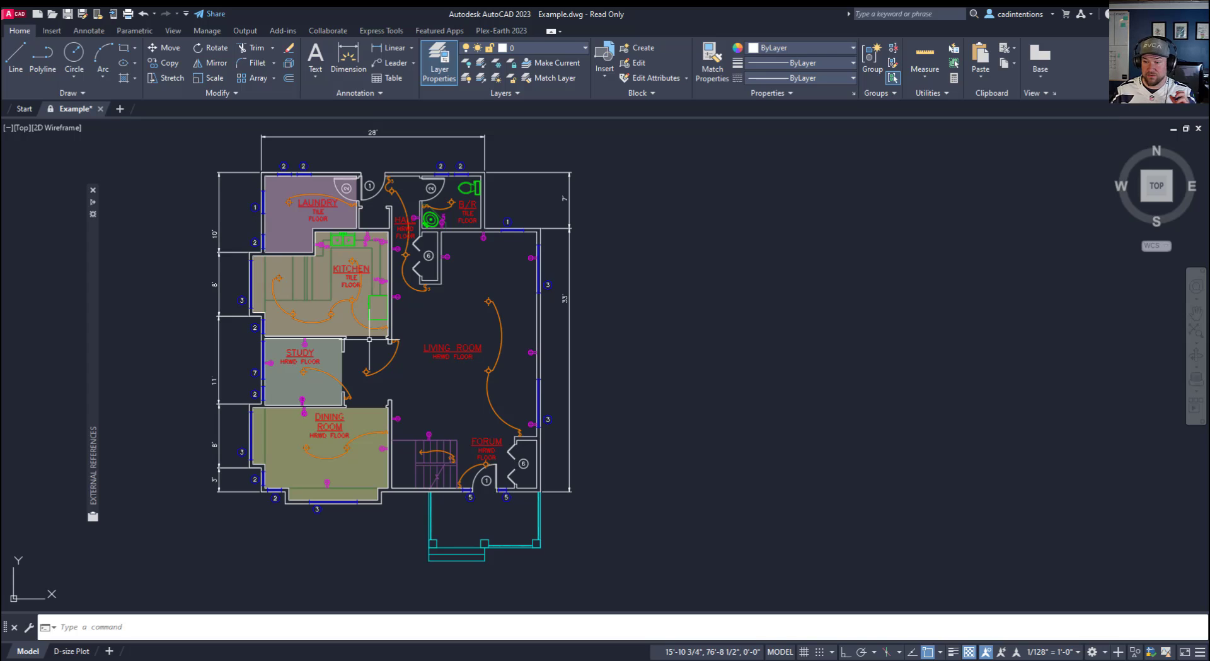
mouse_move(454, 305)
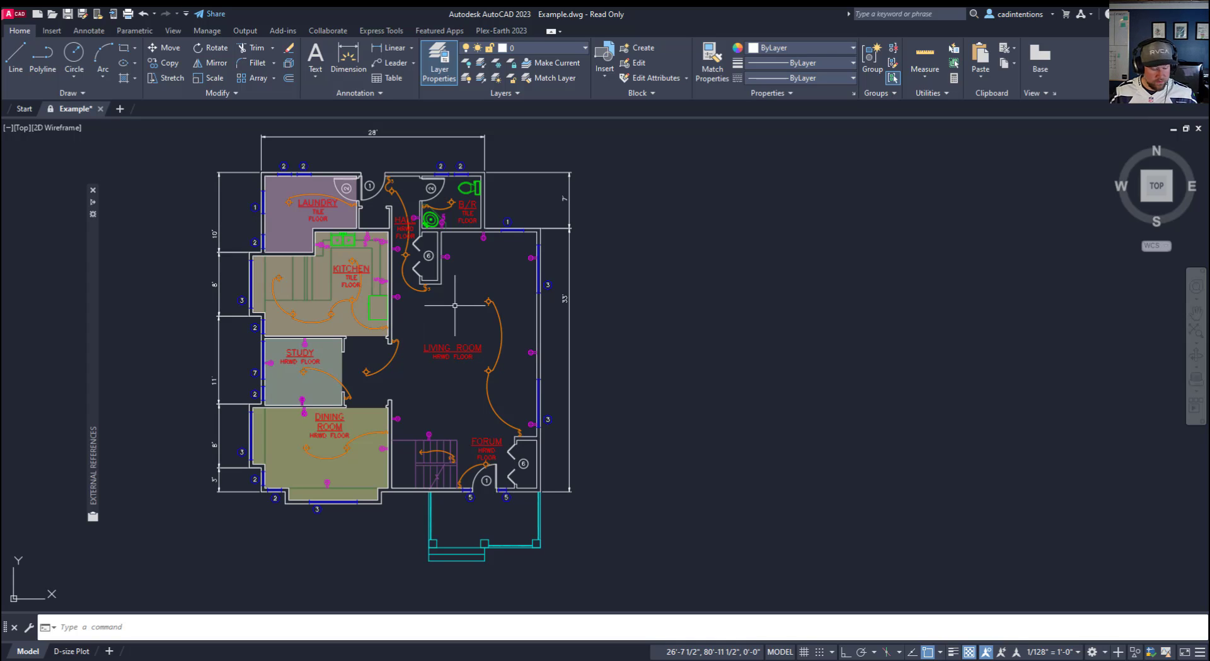
mouse_move(453, 320)
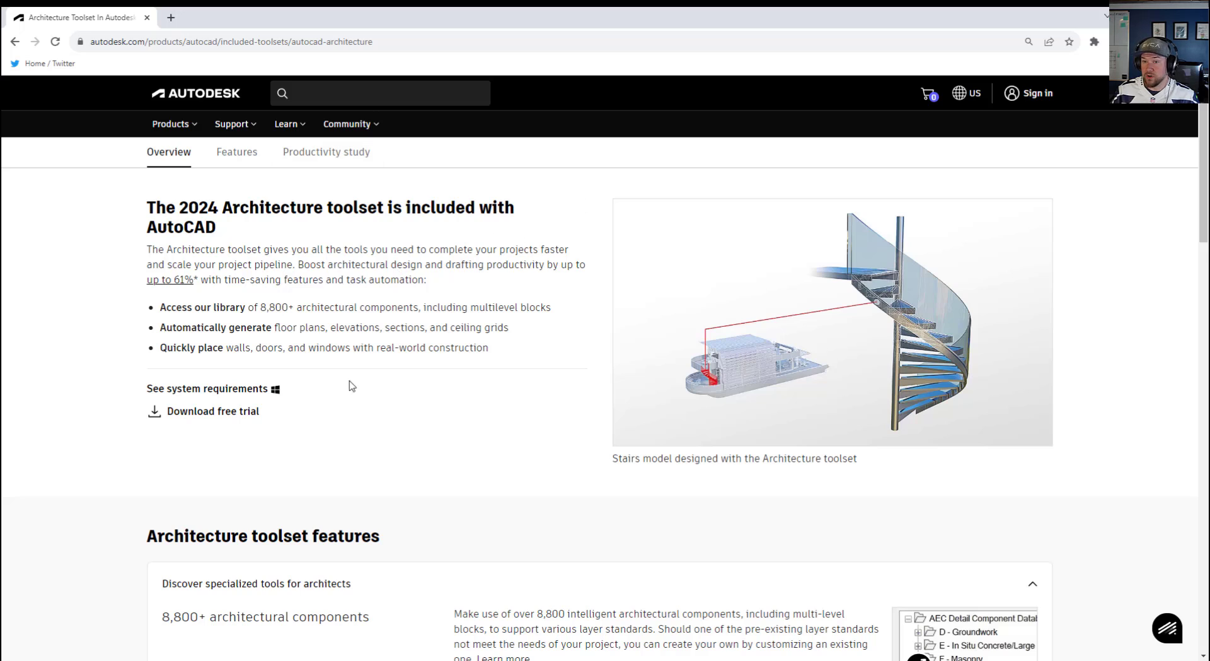
mouse_move(491, 262)
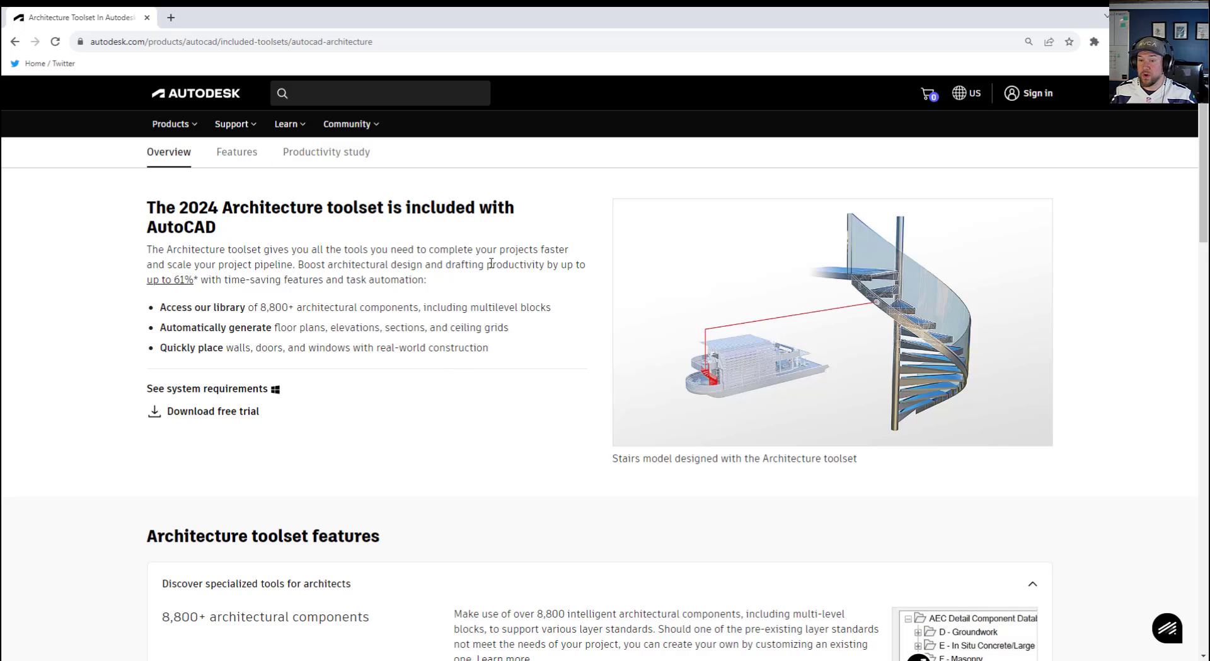
mouse_move(374, 301)
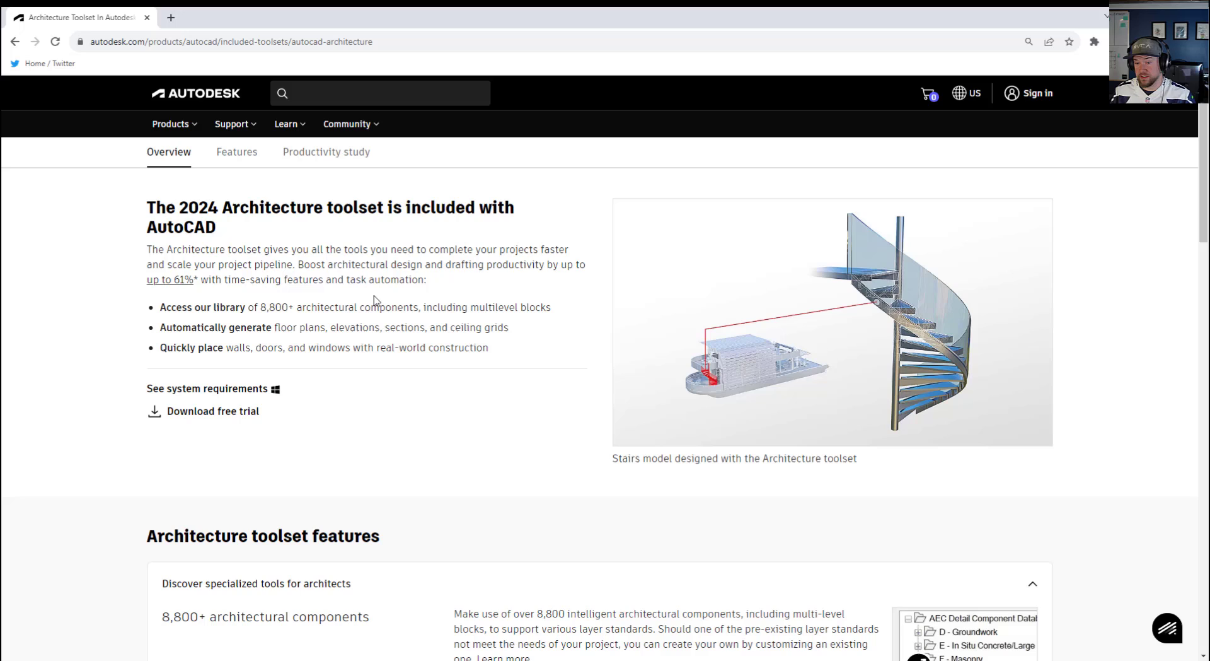
mouse_move(383, 368)
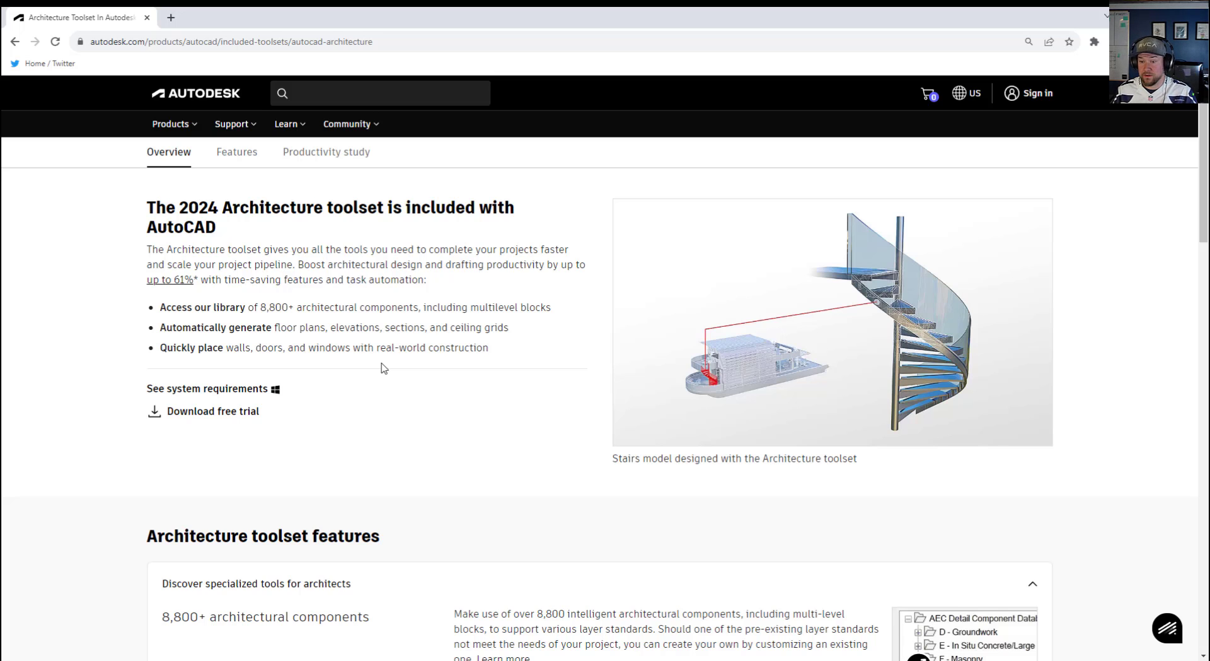
Scroll the Autodesk Architecture toolset page down to the Features section.
scroll("down", 3)
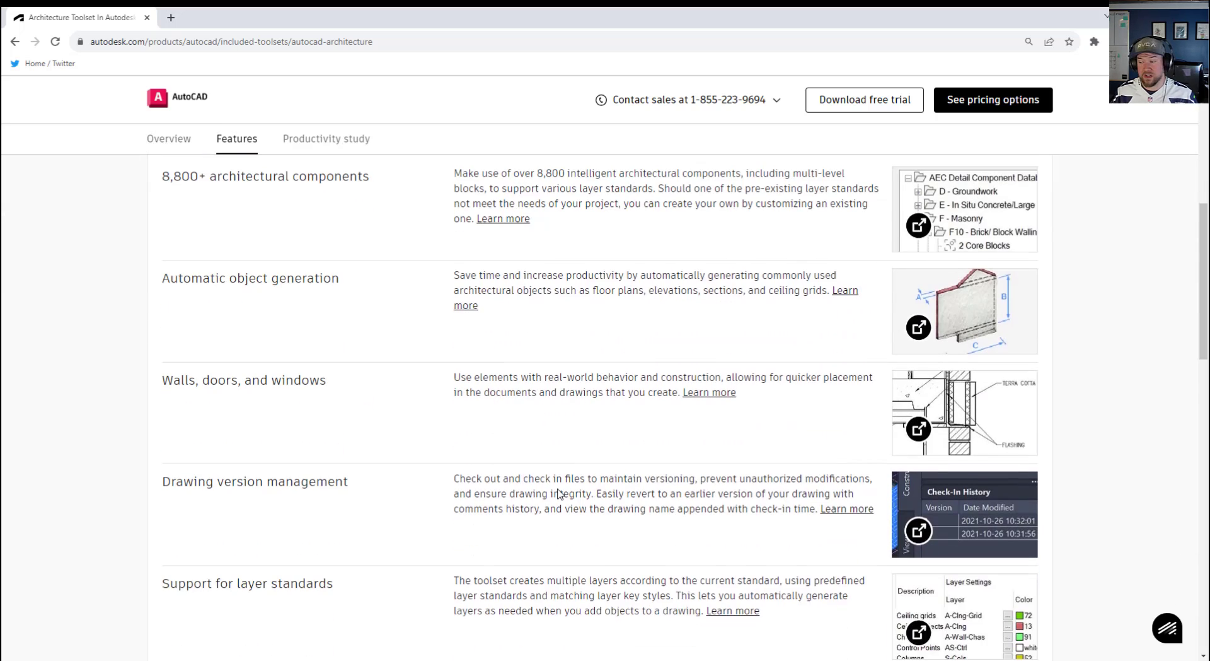
scroll("down", 3)
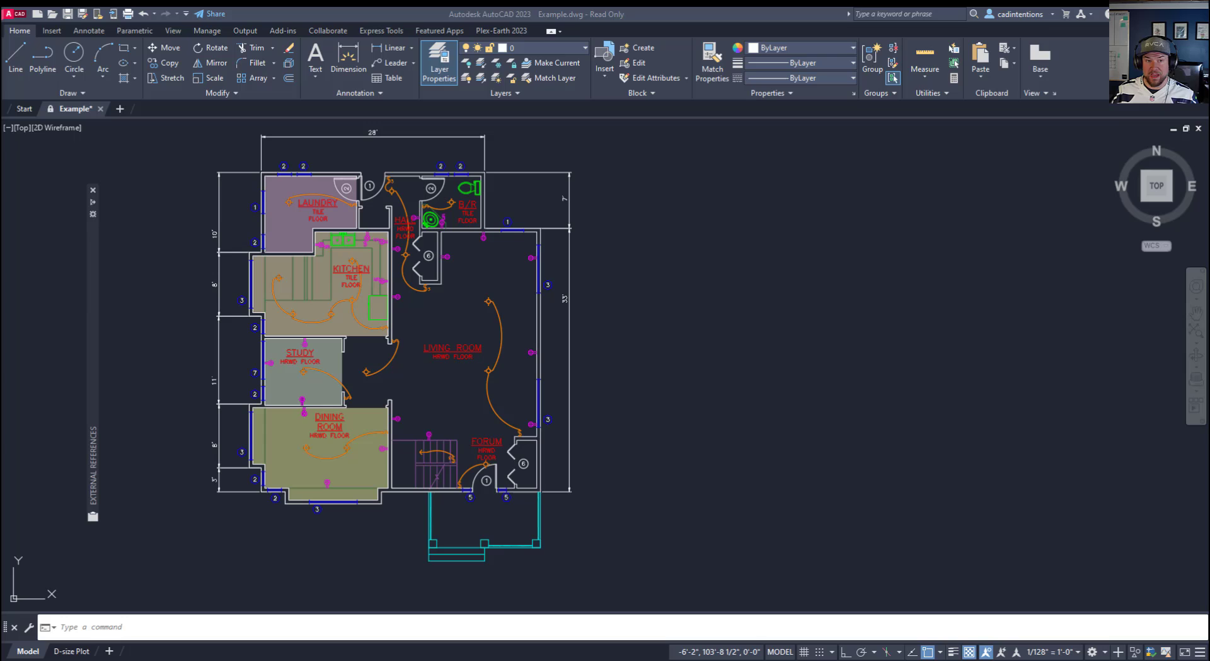
mouse_move(627, 379)
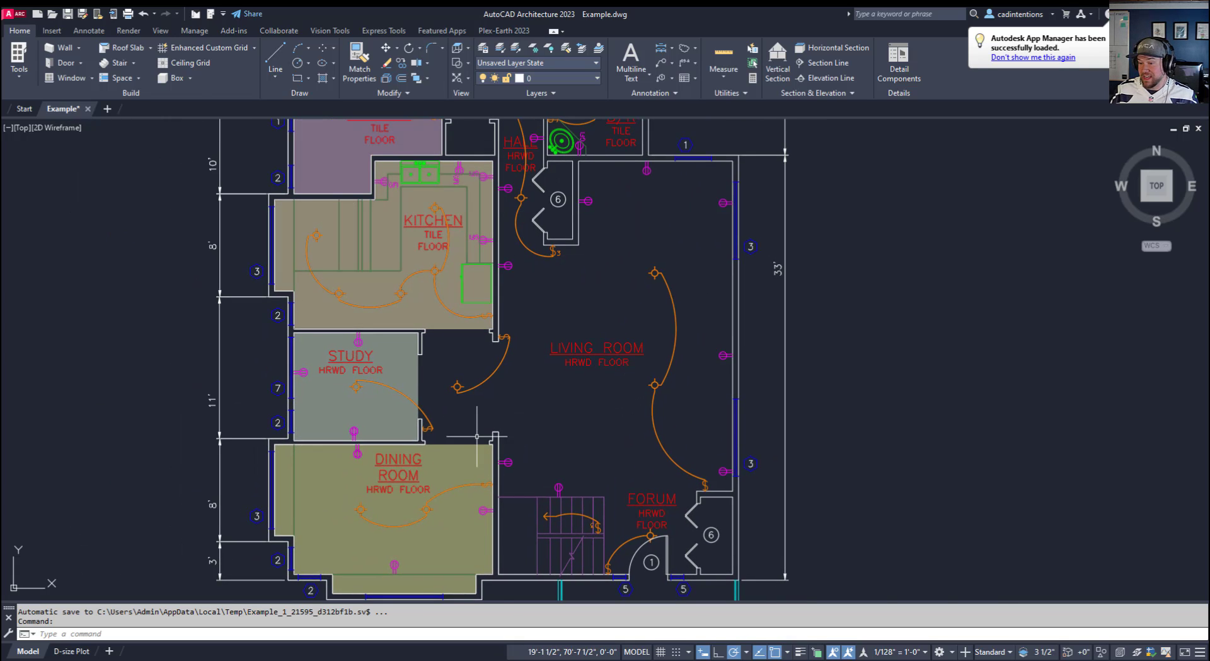
Focus the Example.dwg drawing and enter LAYERORDER at the command line.
left_click(386, 502)
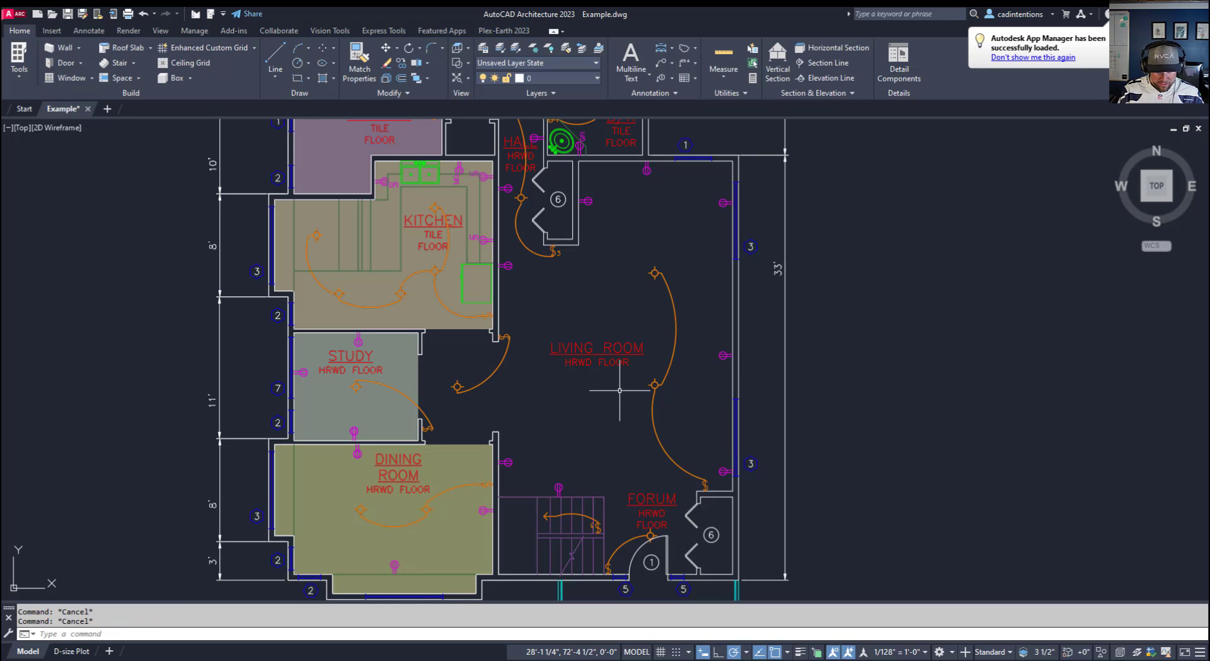
type("layerord")
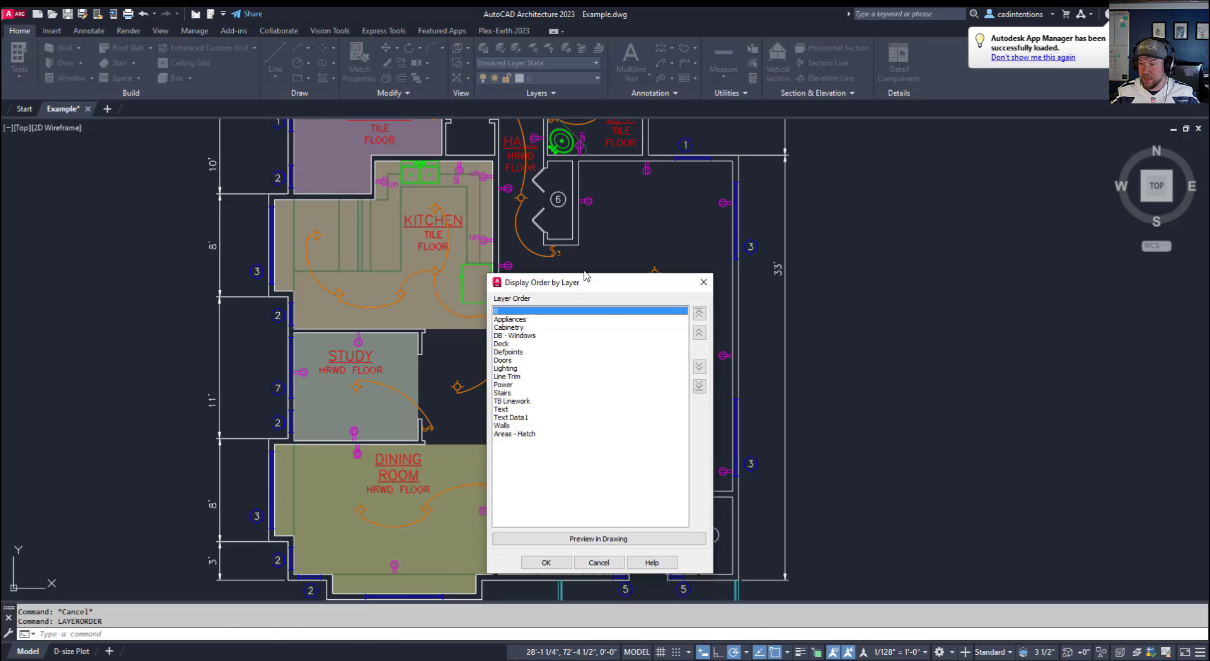
Move Areas - Hatch to the top of the layer order and preview it on the plan.
left_click_drag(544, 282, 147, 206)
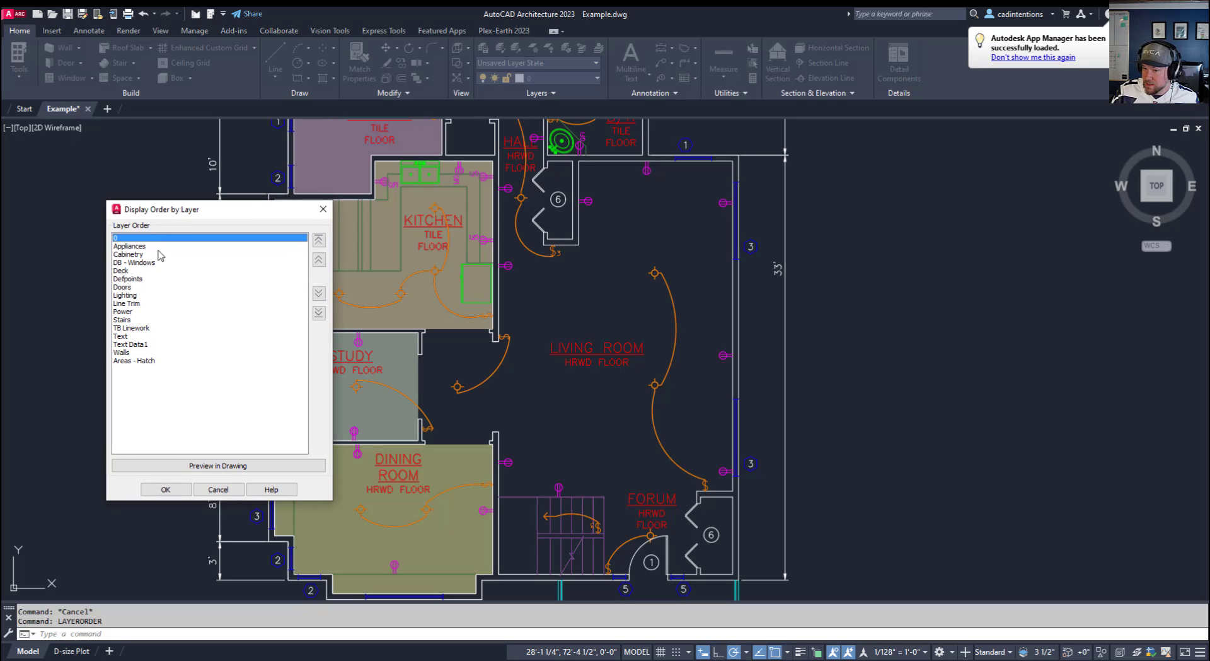
mouse_move(149, 362)
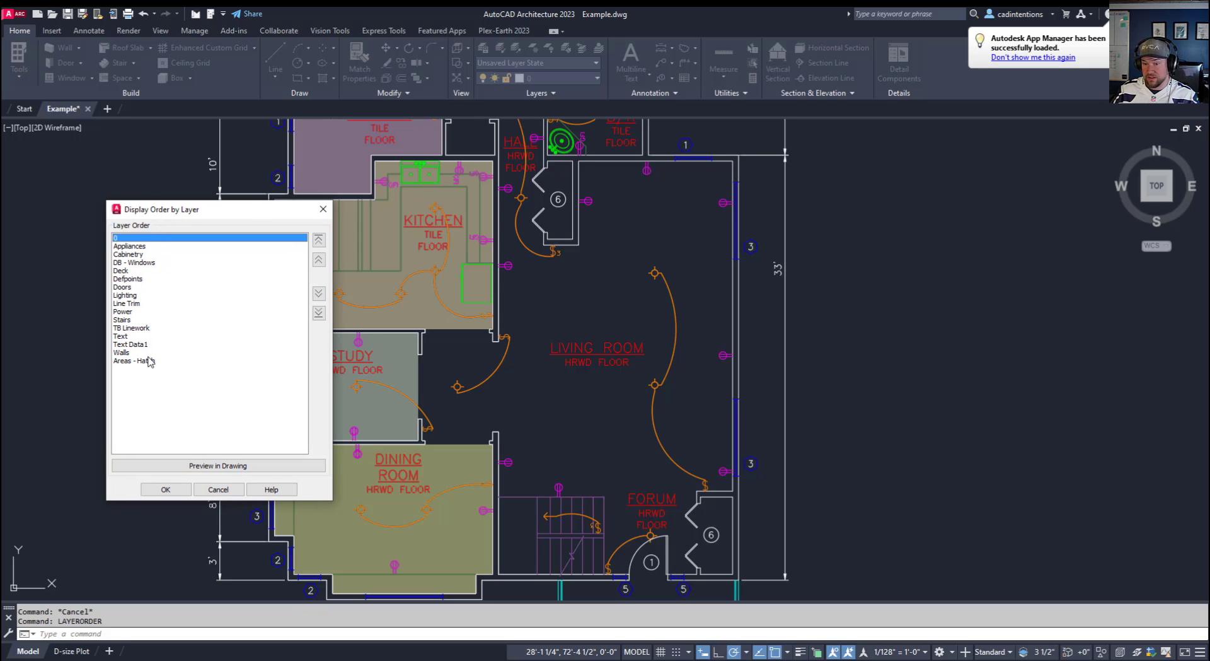
left_click(134, 361)
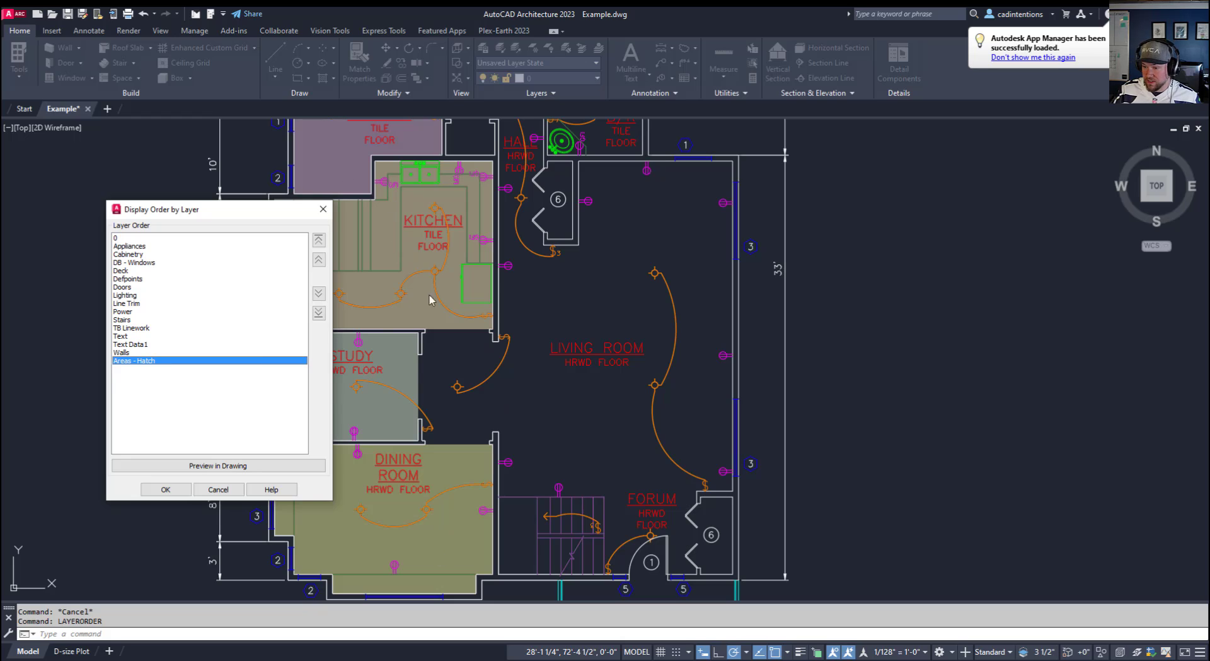
mouse_move(135, 361)
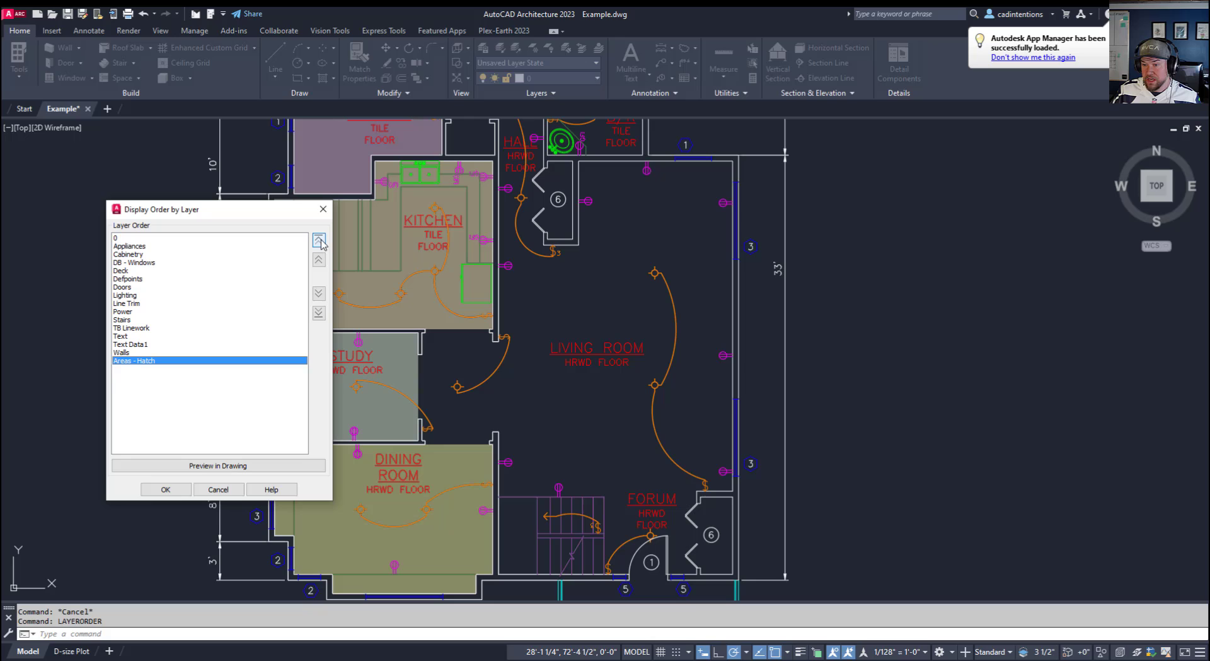
left_click(319, 240)
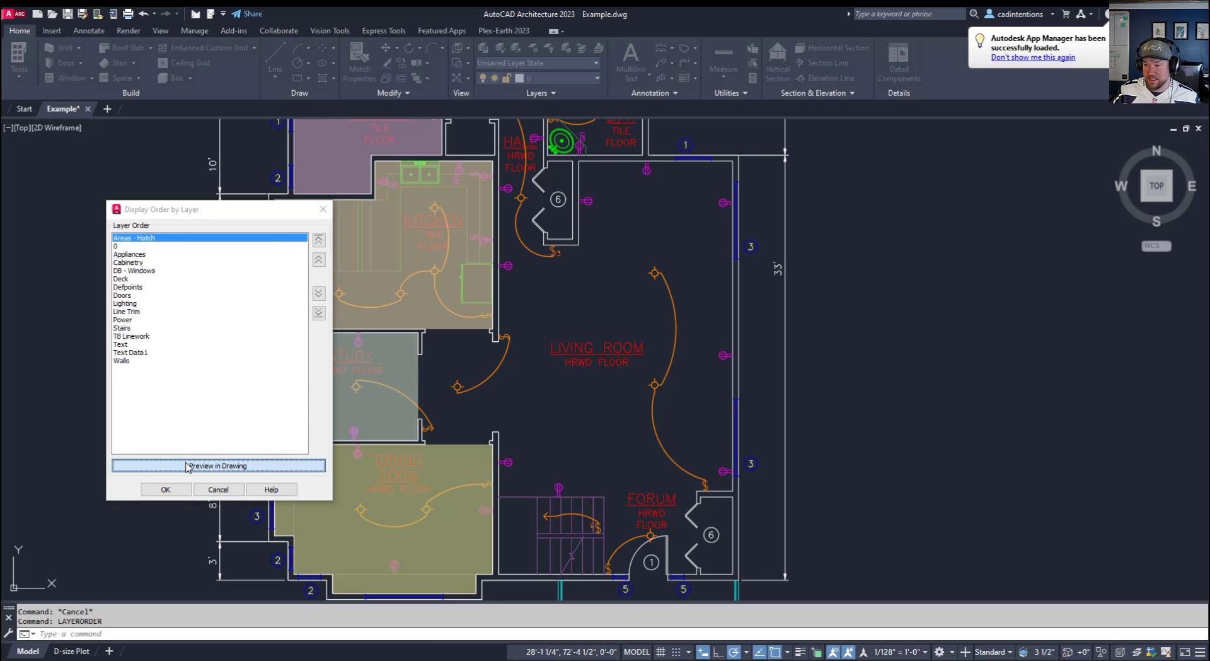
left_click(218, 464)
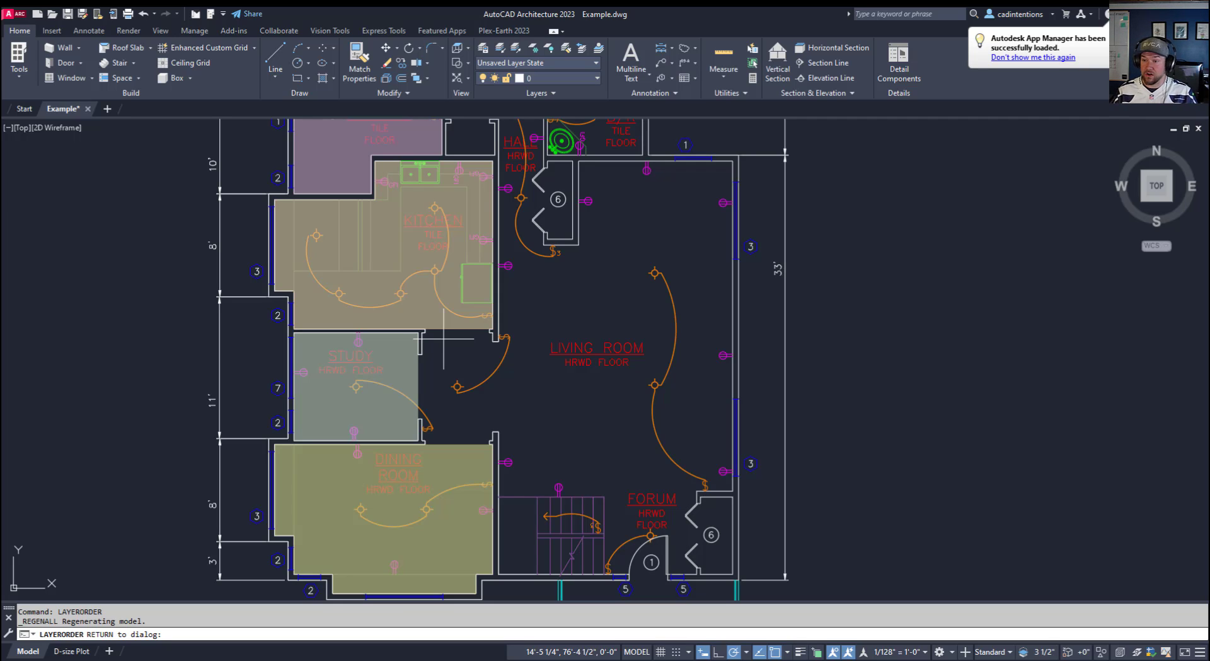
mouse_move(334, 396)
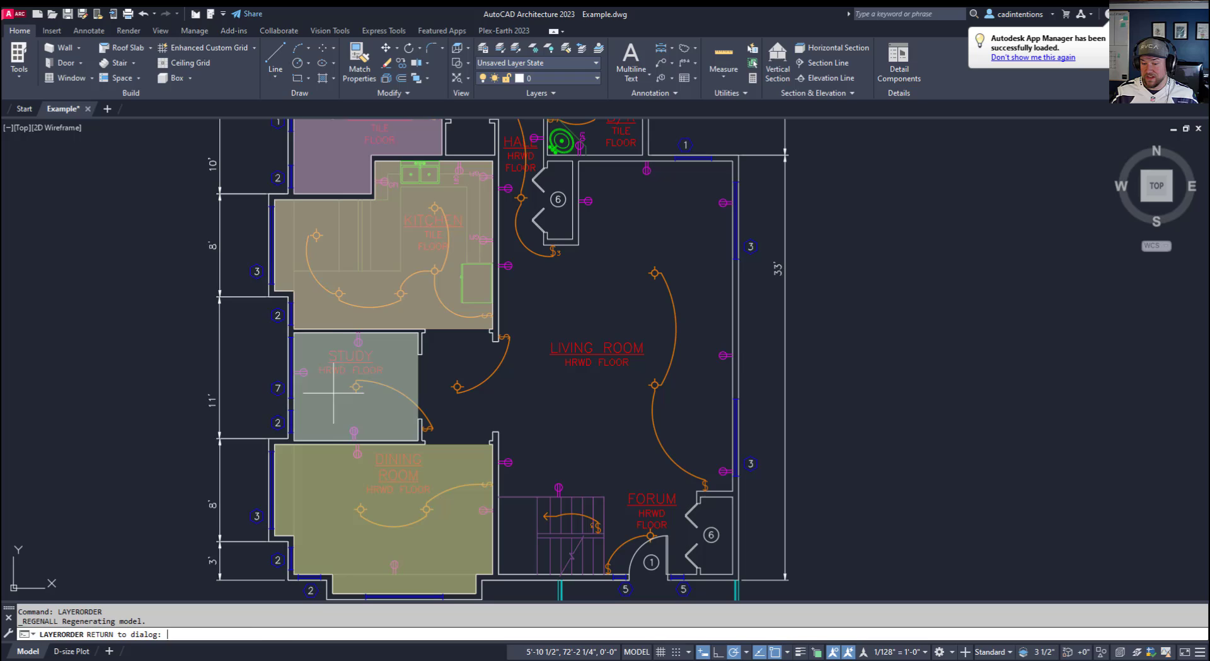
Return from preview and lower Areas - Hatch below Walls to the bottom of the list.
key("return")
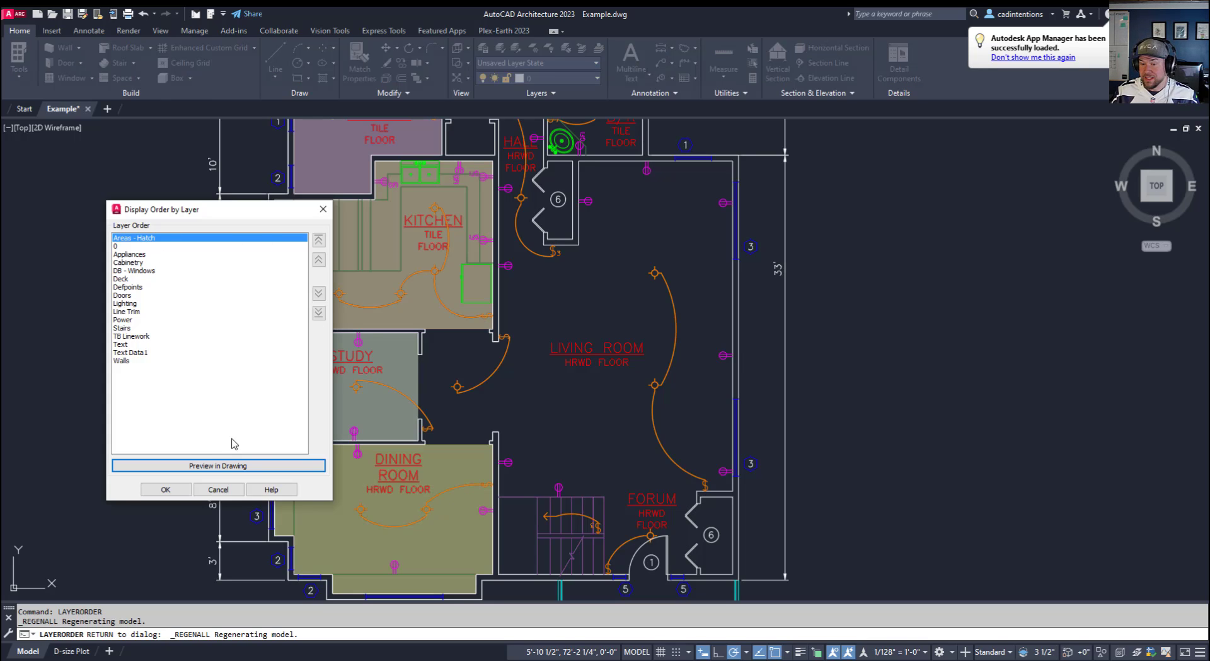
left_click(319, 293)
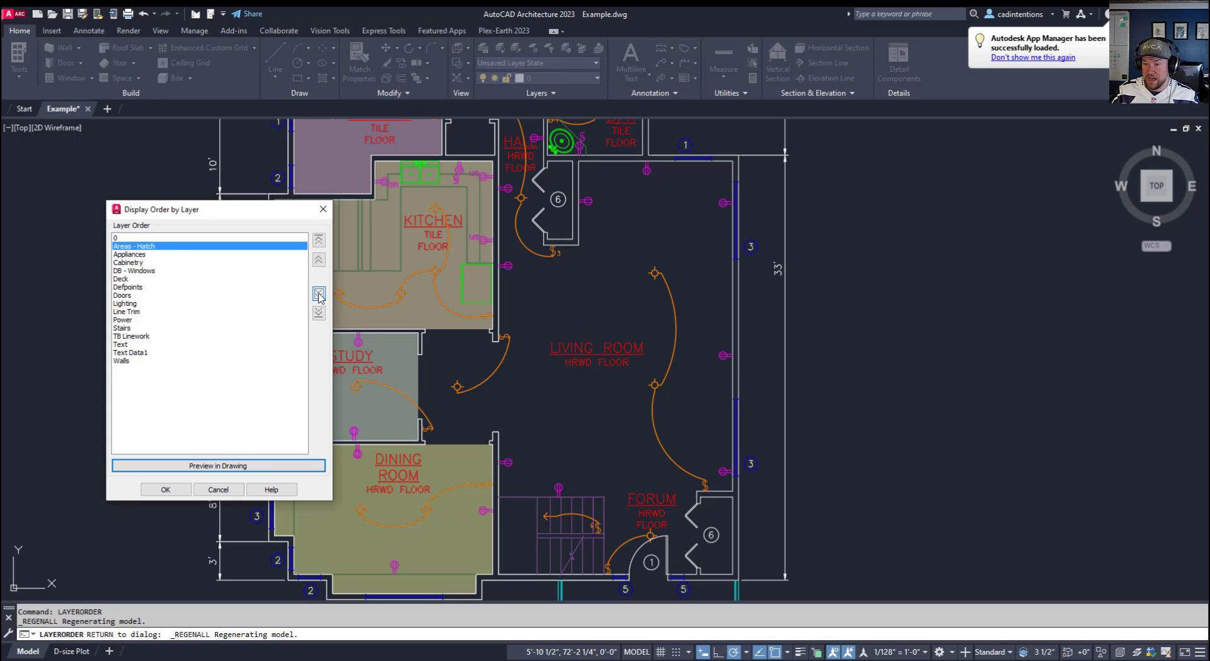
left_click(317, 294)
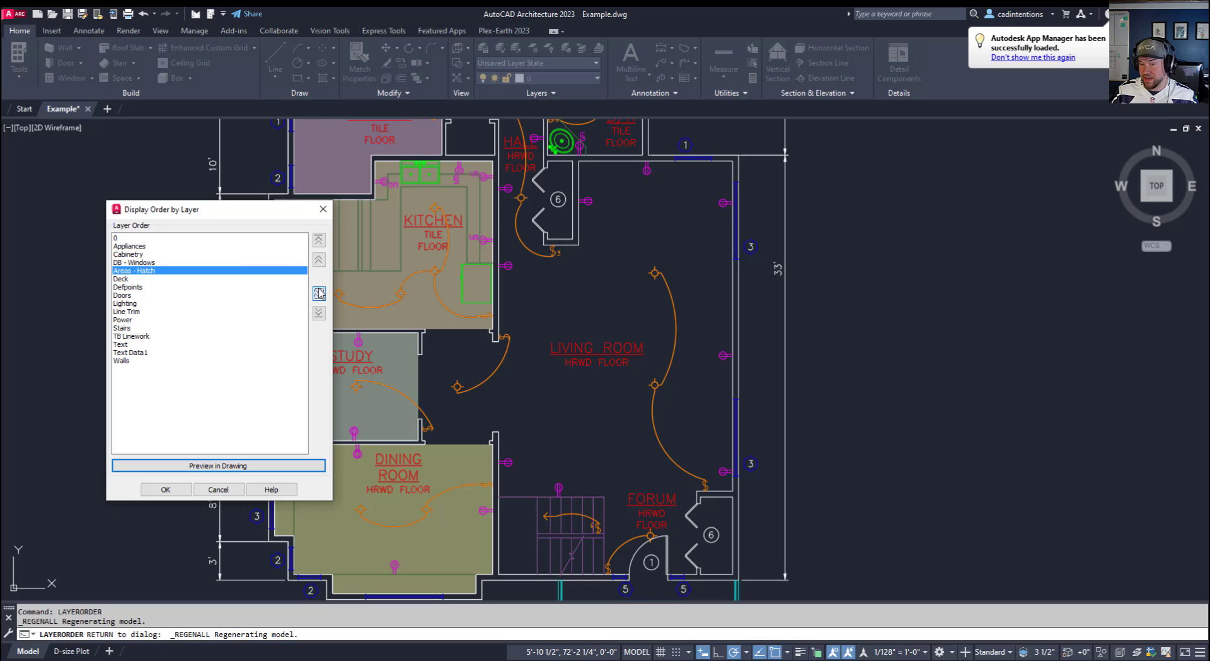
left_click(318, 293)
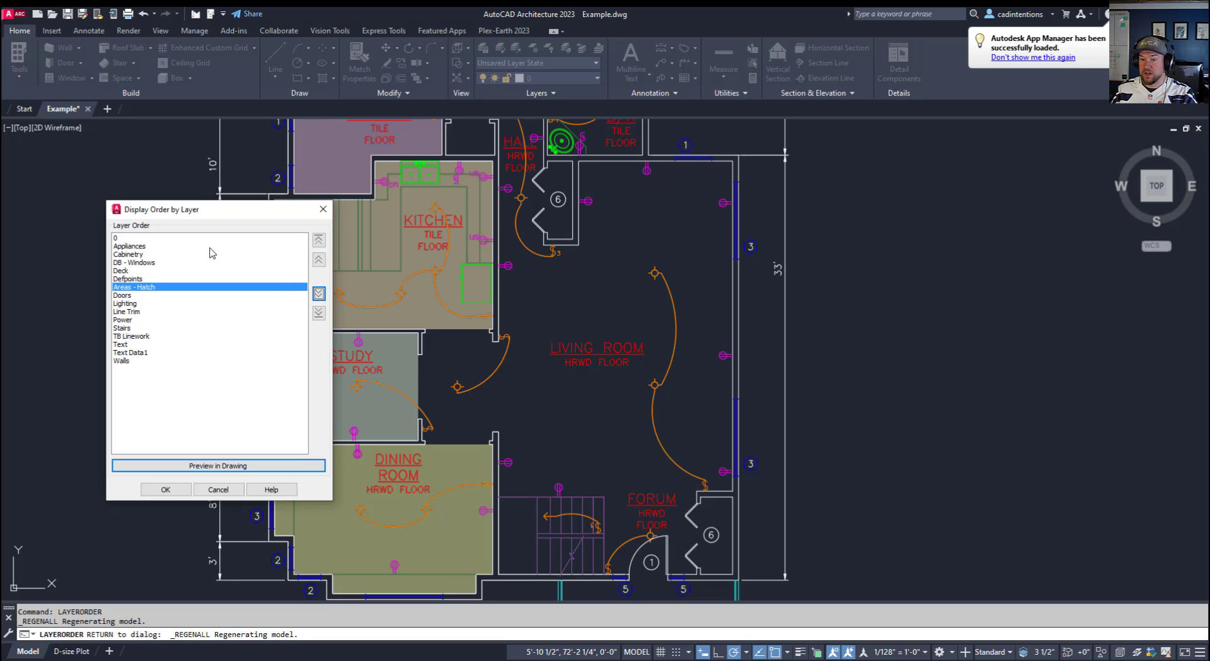
left_click(319, 313)
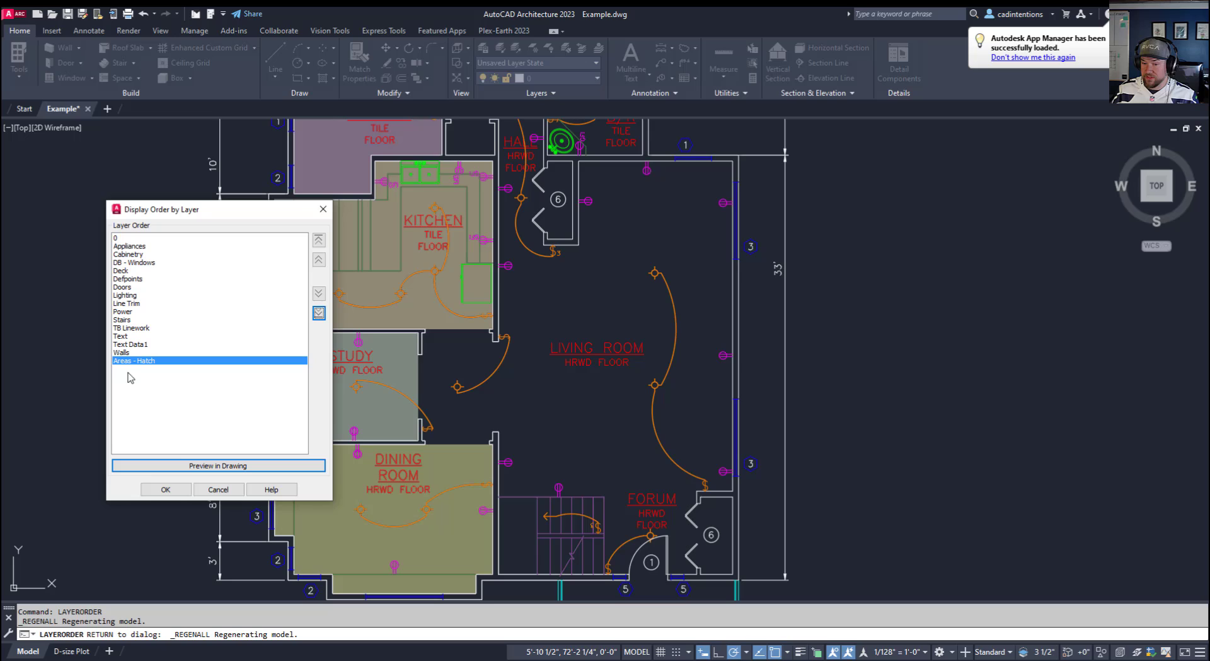
mouse_move(292, 337)
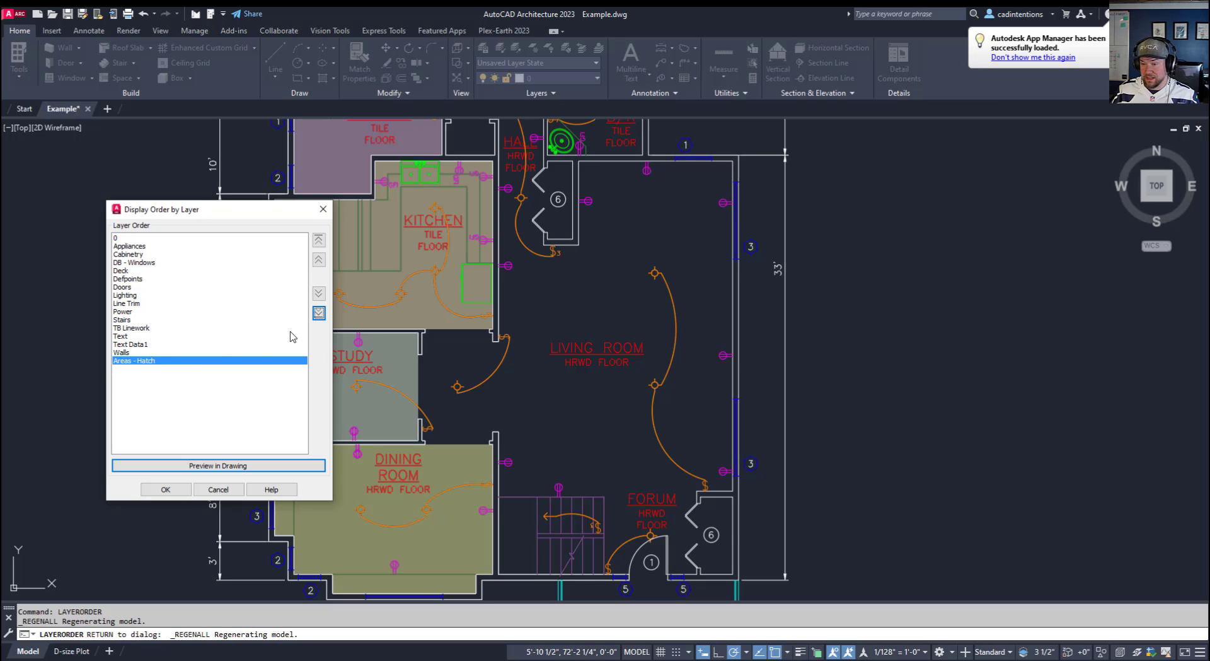
mouse_move(319, 312)
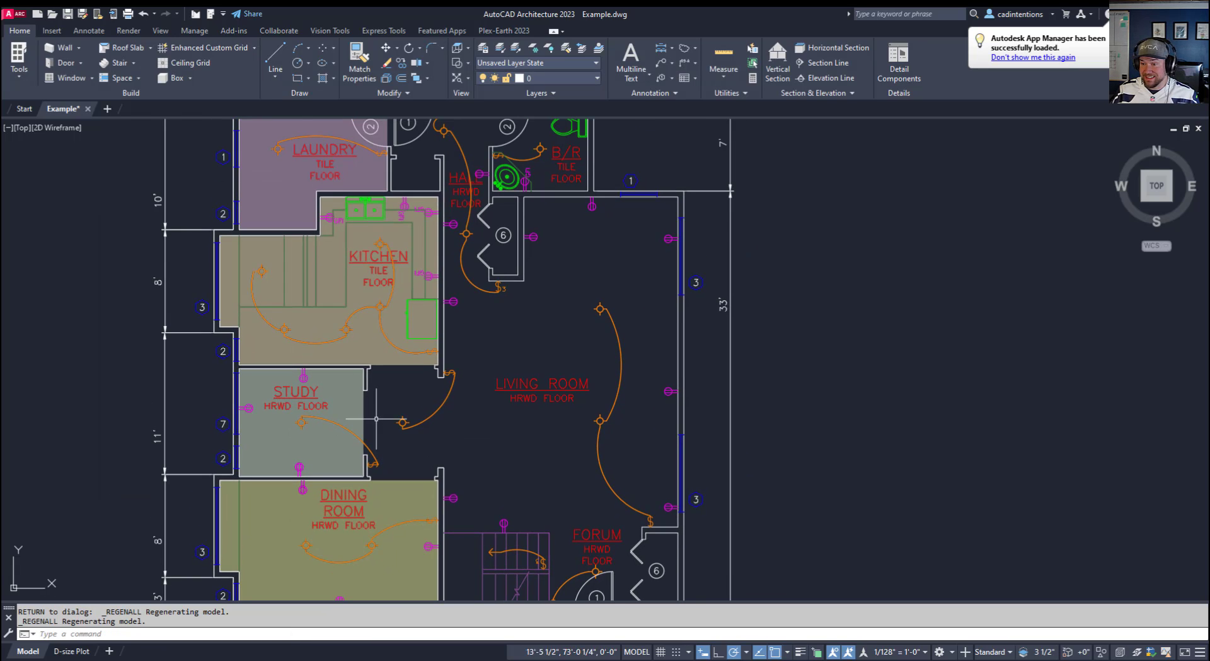
mouse_move(393, 369)
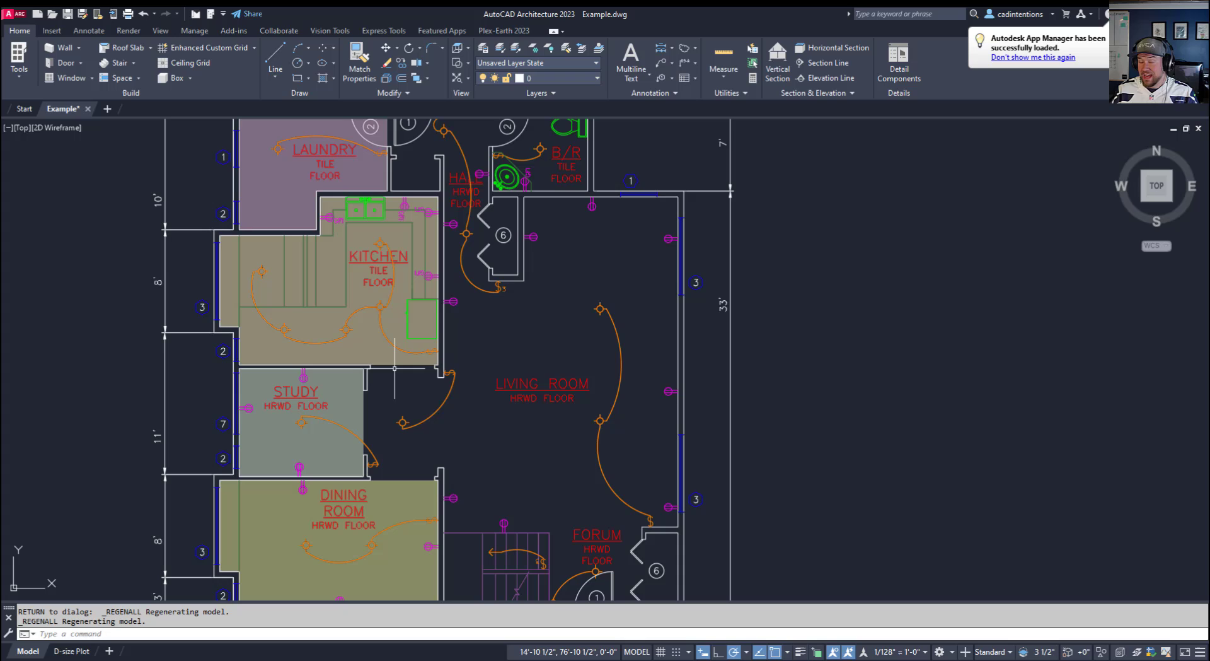